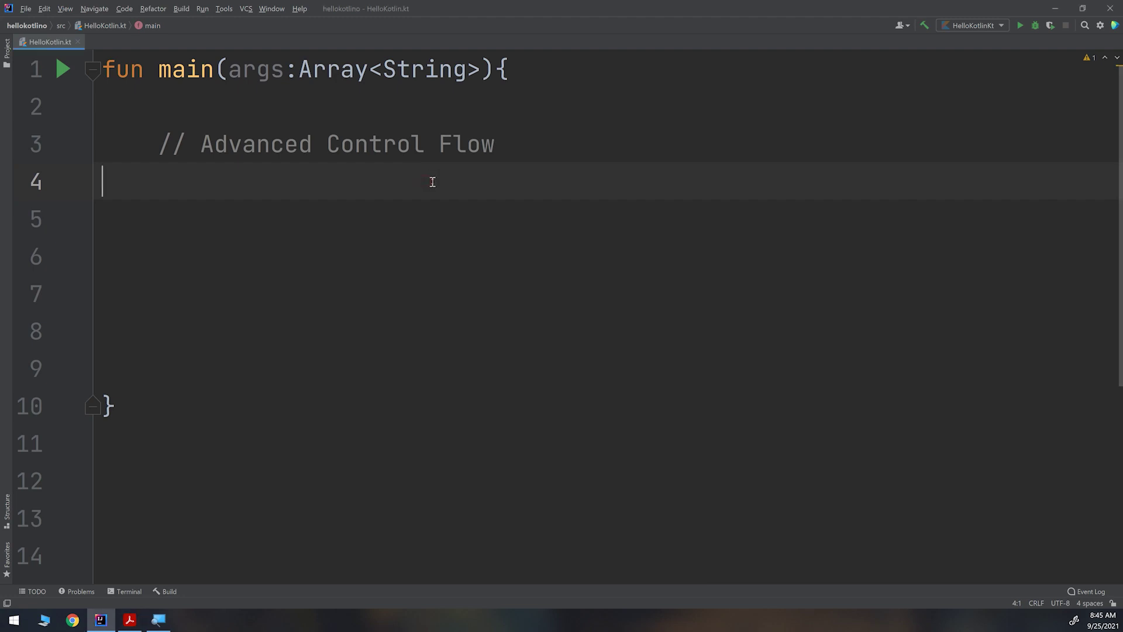
# Add the comment '// Ranges: represent a sequence of countable integers'
pyautogui.write('/')
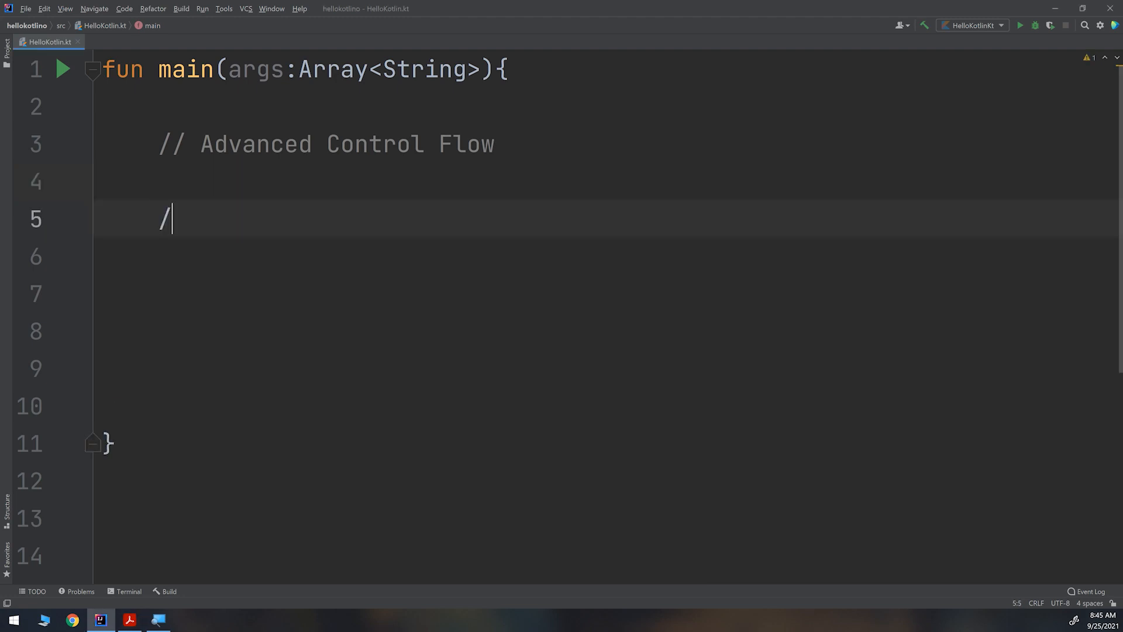
pyautogui.write('/ Range')
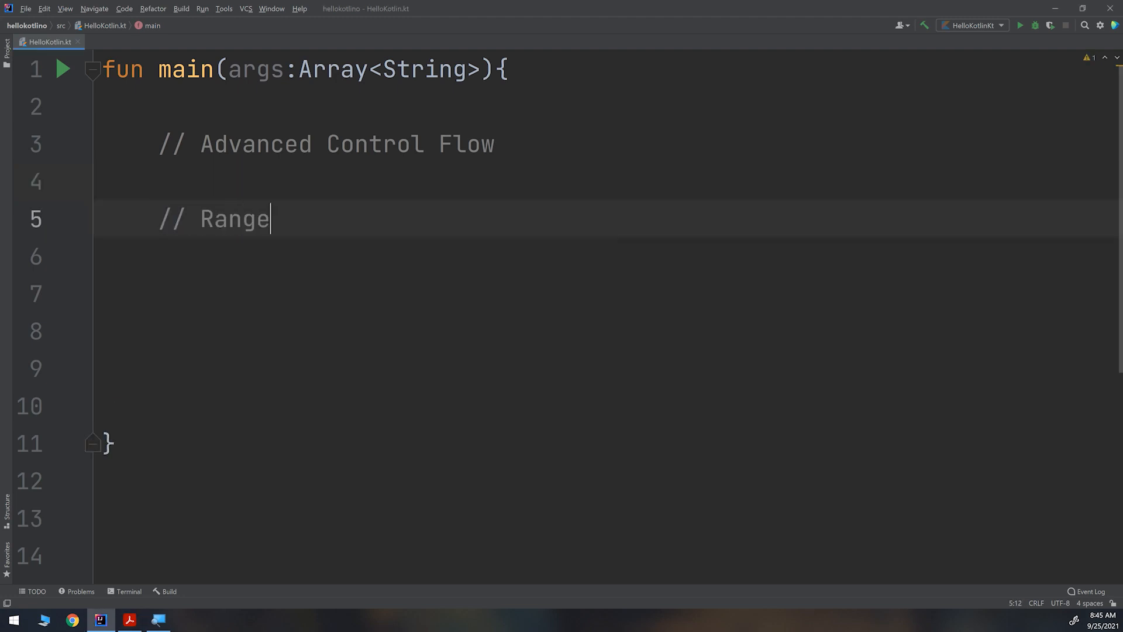
pyautogui.press('Return')
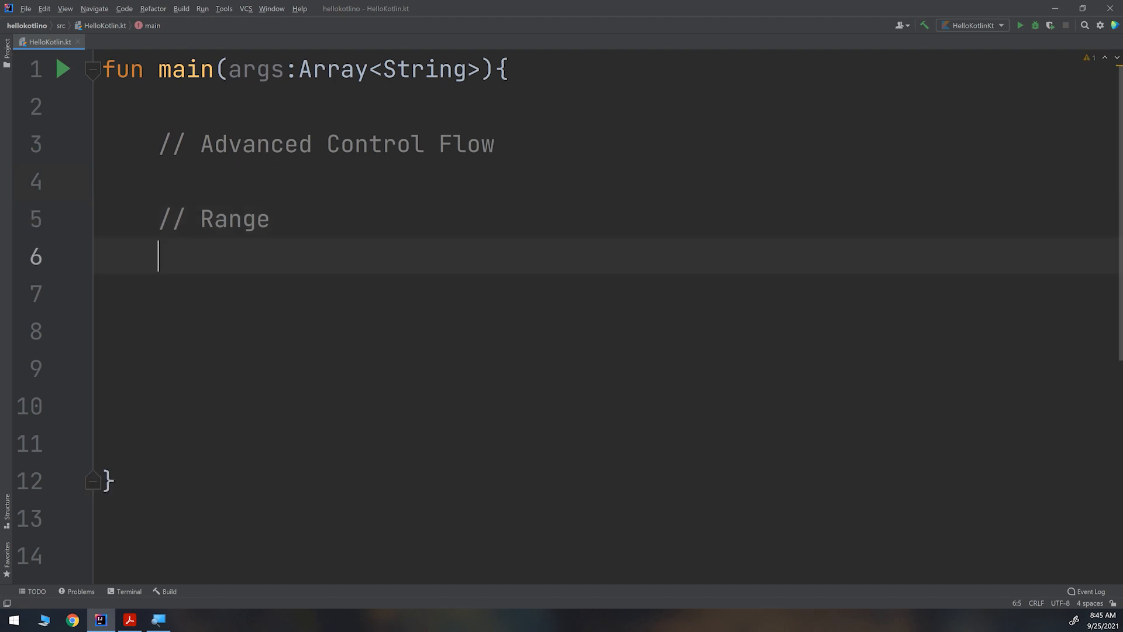
pyautogui.write('s')
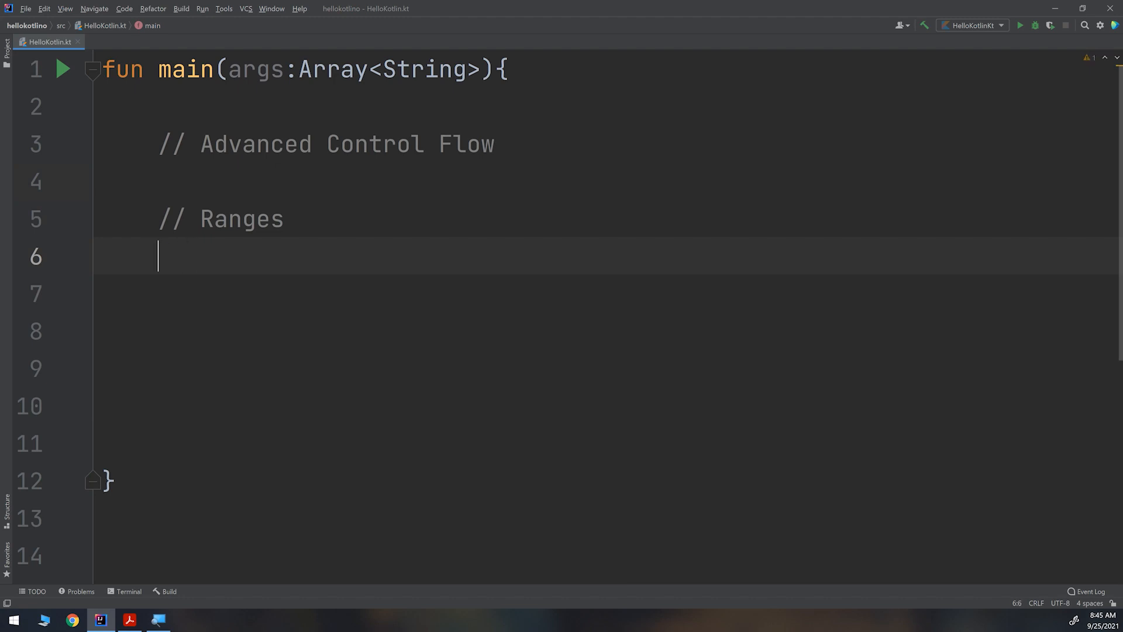
pyautogui.write(': res')
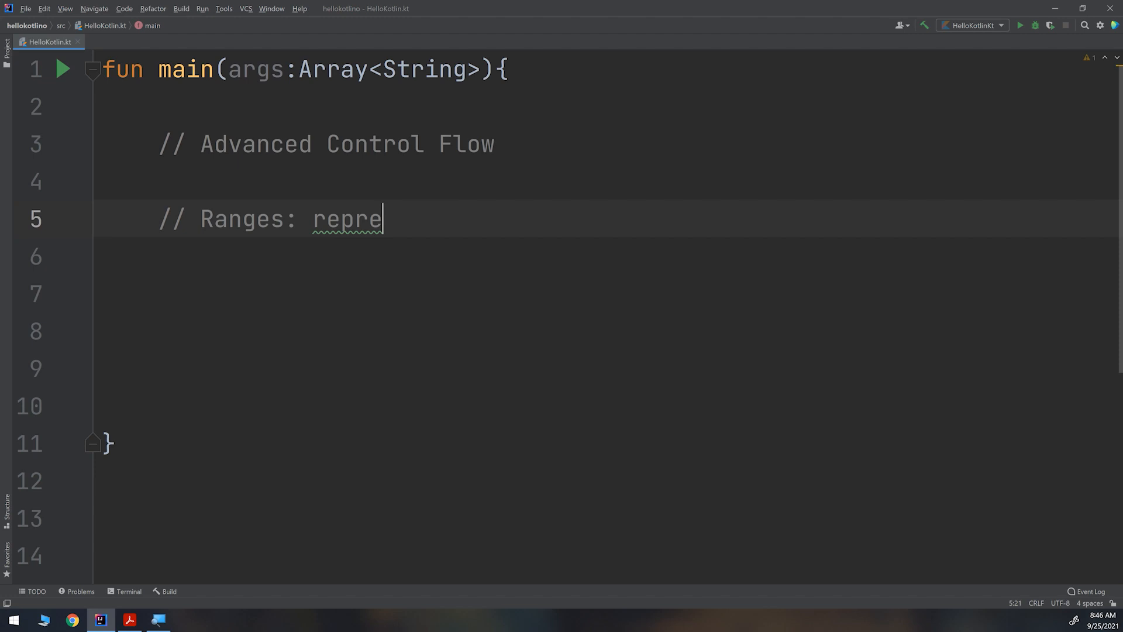
pyautogui.write('sent')
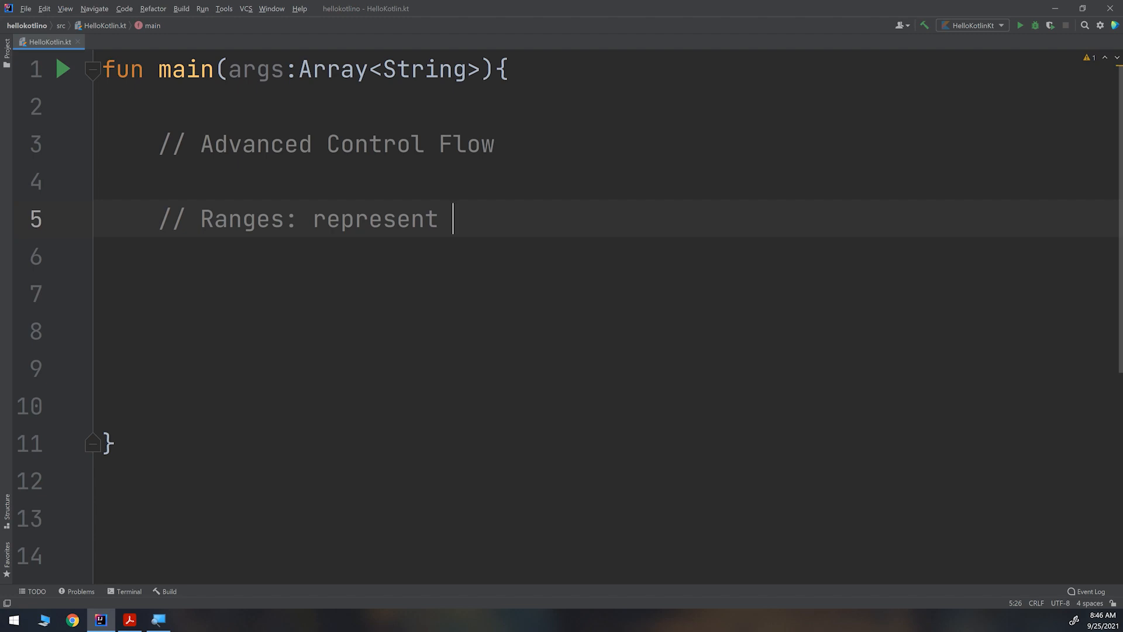
pyautogui.write('a sequence')
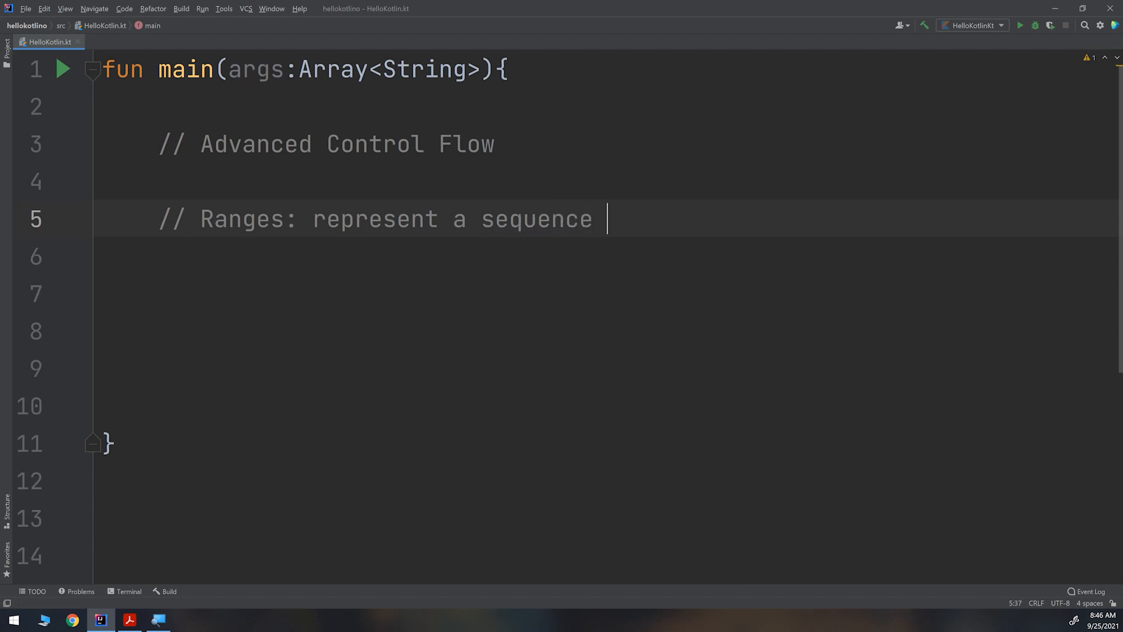
pyautogui.write('of countab')
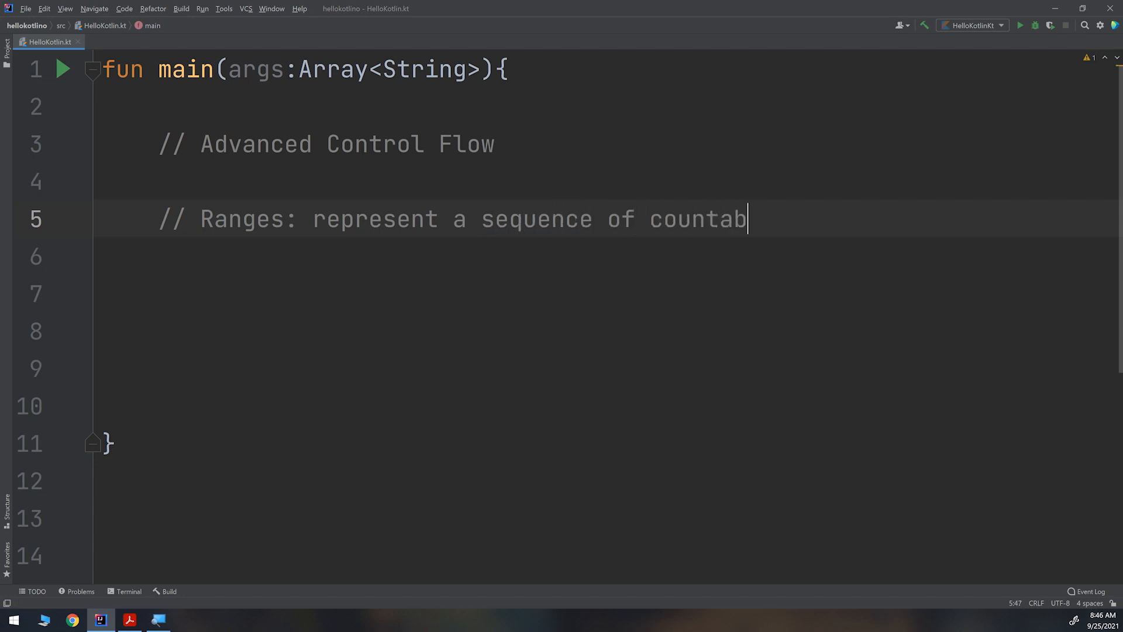
pyautogui.write('le integers')
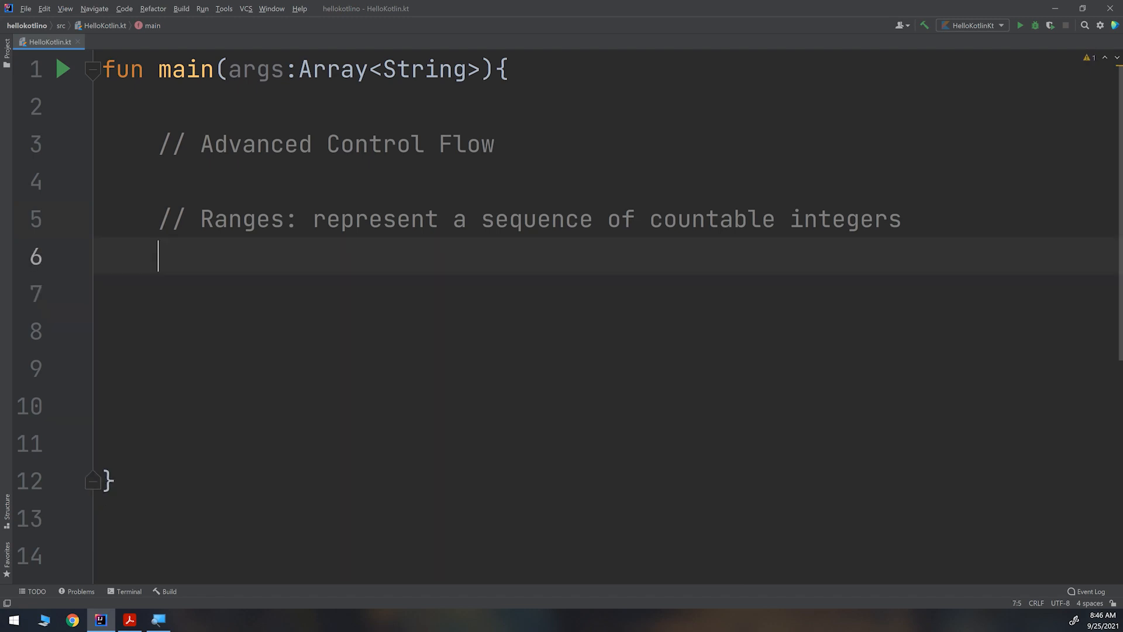
# Add the heading comment '// 1- Closed range:' below it
pyautogui.write('//')
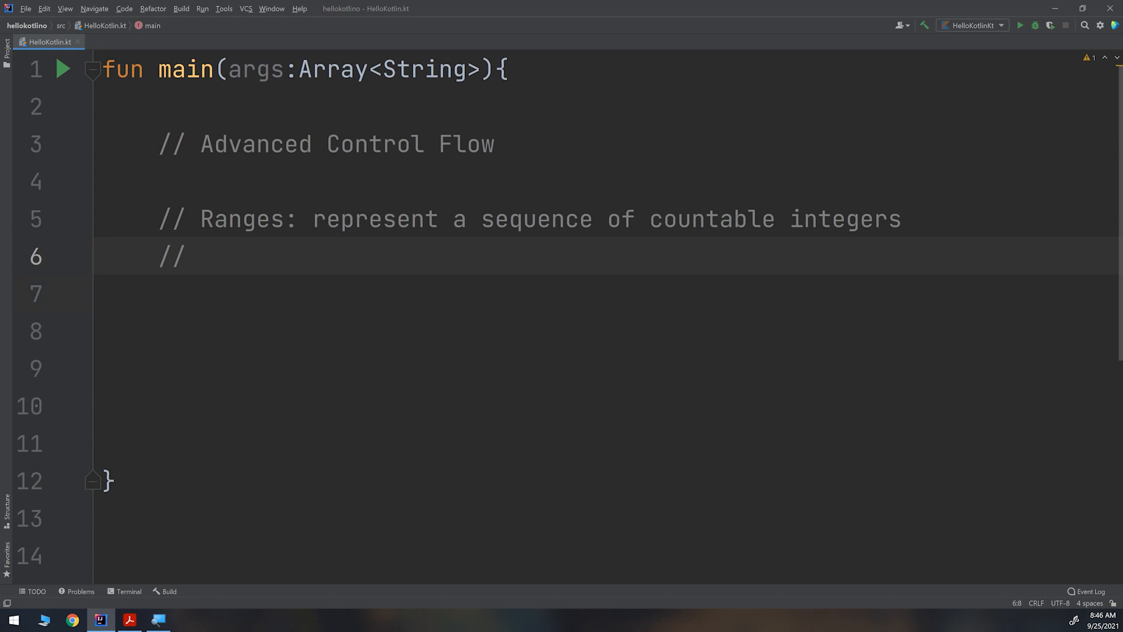
pyautogui.write('1- Cl')
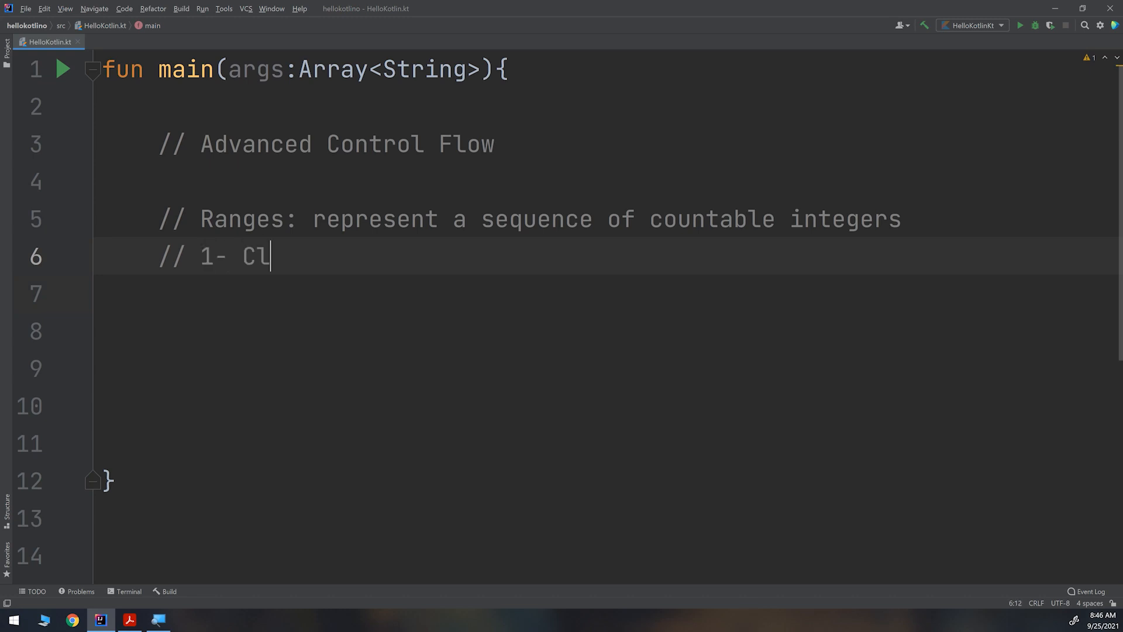
pyautogui.write('osed rt')
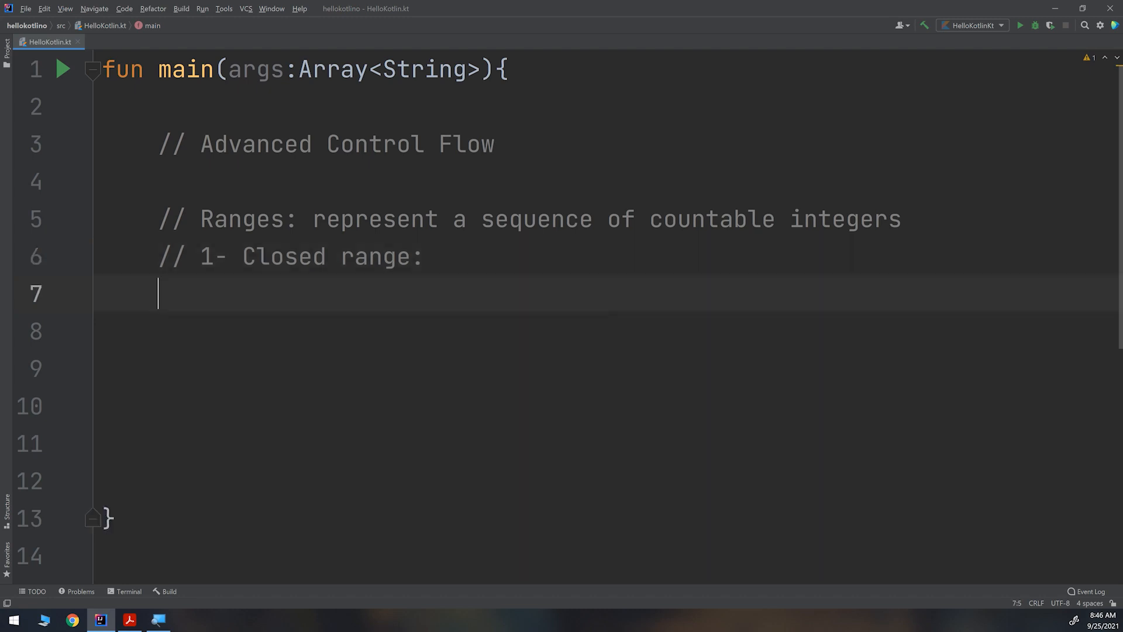
# Declare val cr = 0..5 with the comment 'from 0 to 5 inclusive'
pyautogui.write('val')
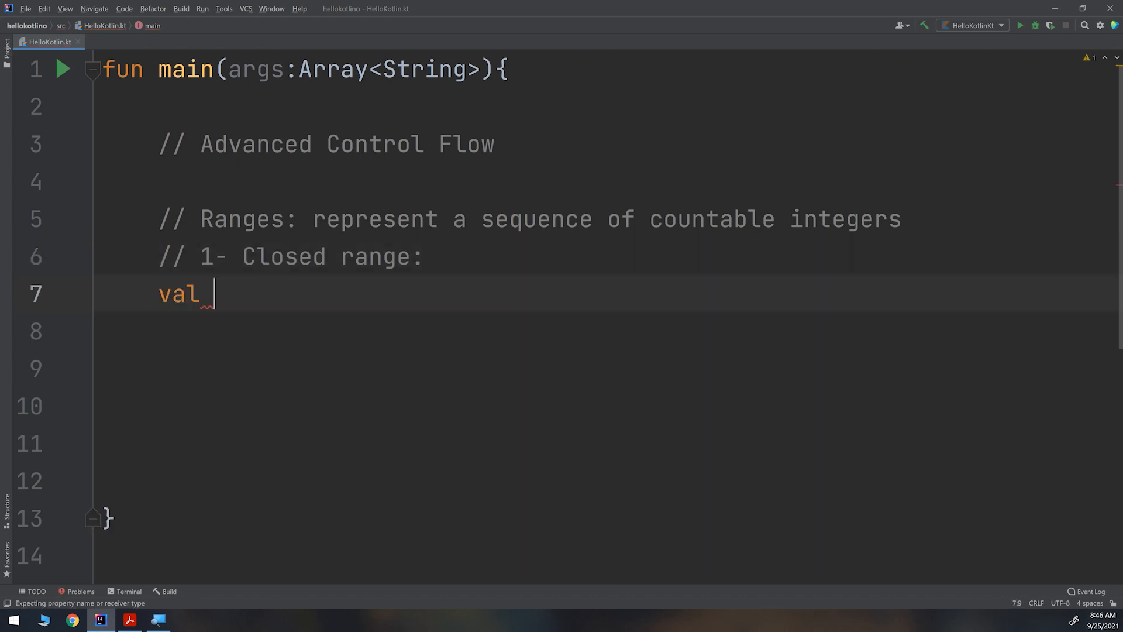
pyautogui.write('c')
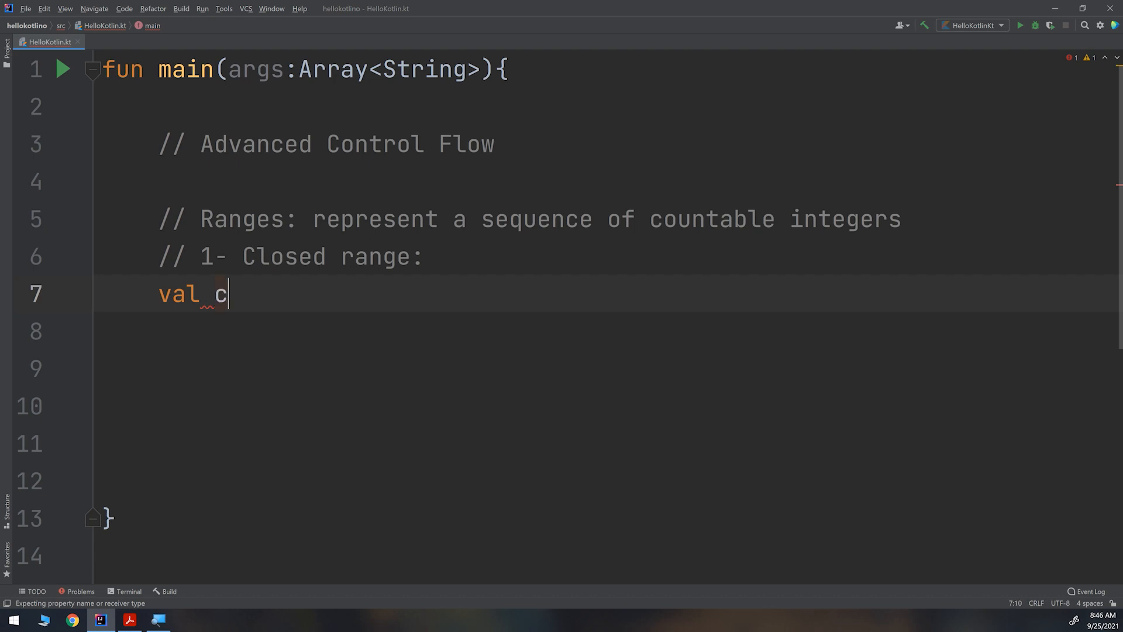
pyautogui.write('r =')
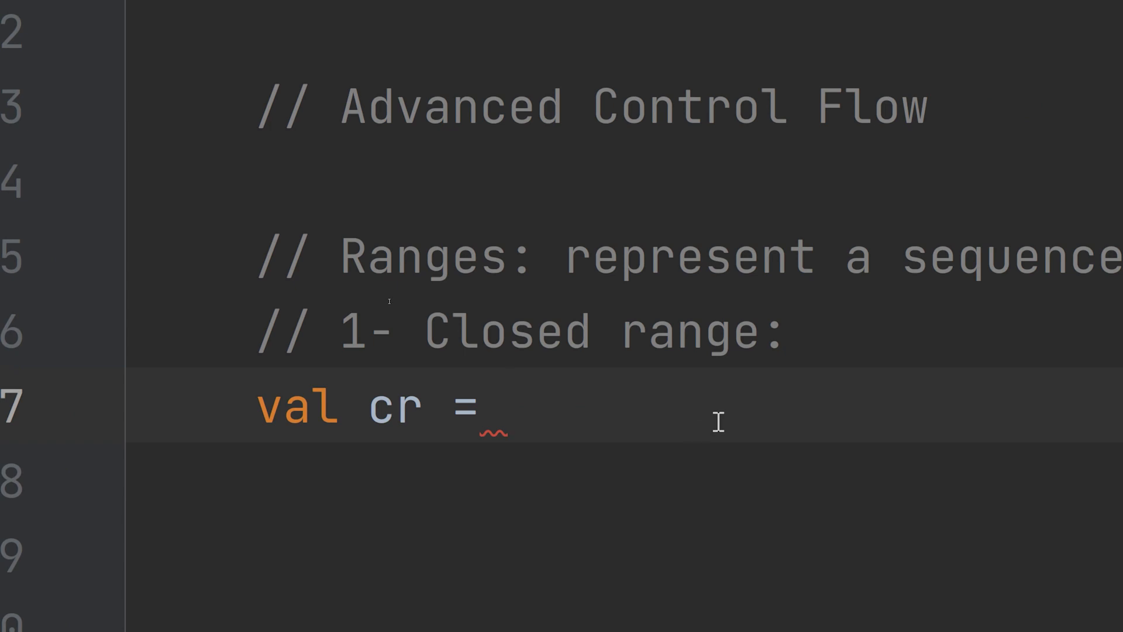
pyautogui.write('0..')
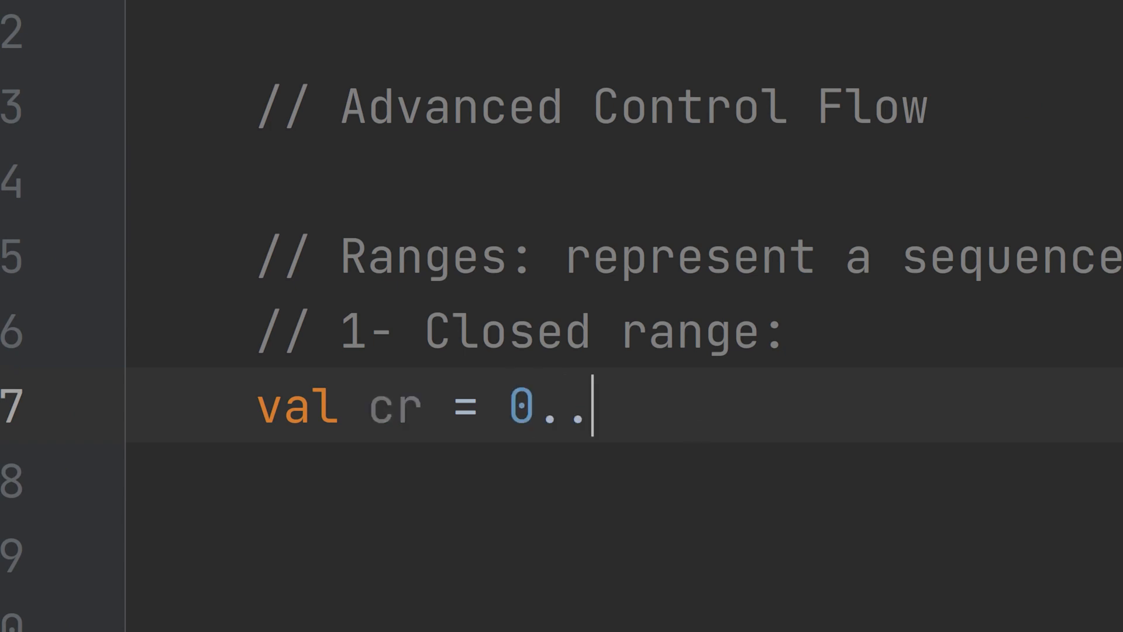
pyautogui.write('5')
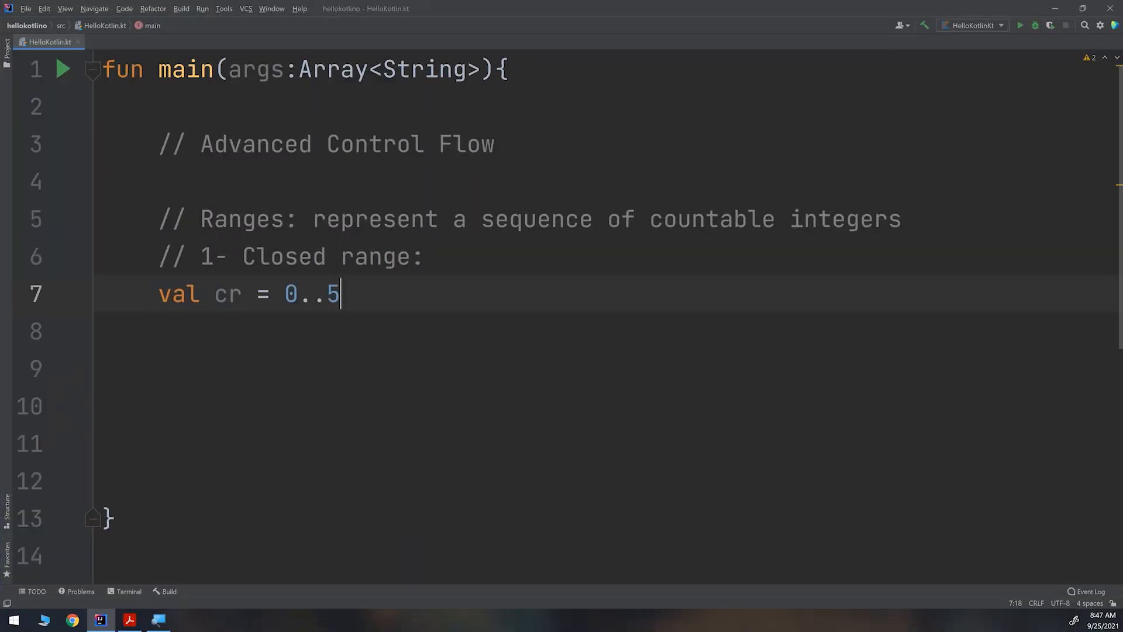
pyautogui.moveTo(414, 306)
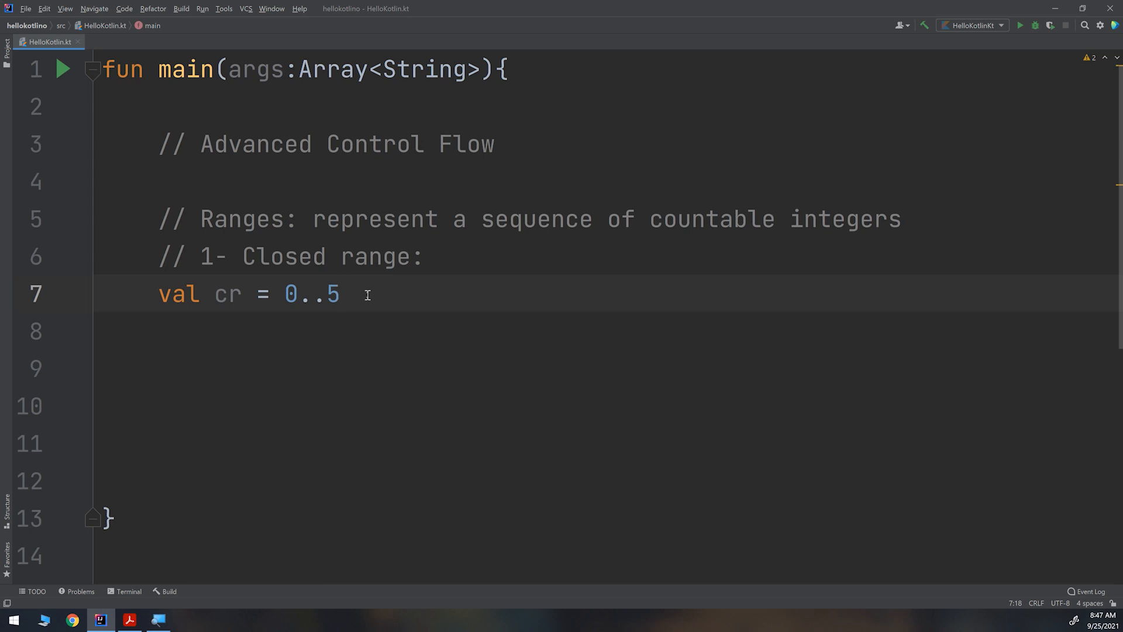
pyautogui.click(341, 293)
pyautogui.write('      //')
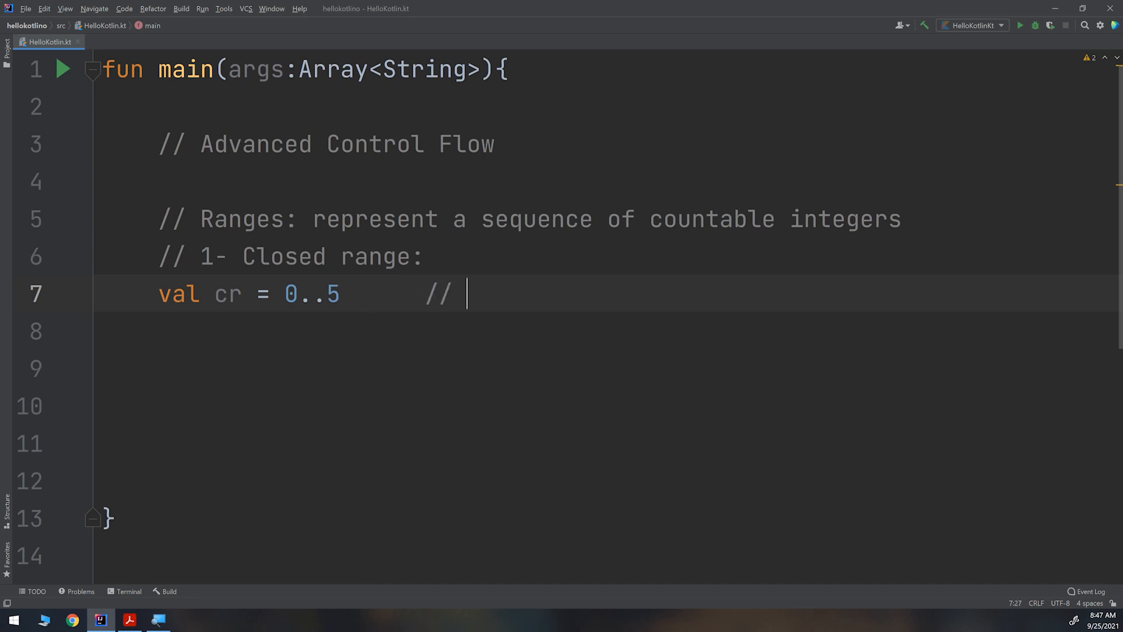
pyautogui.write('from')
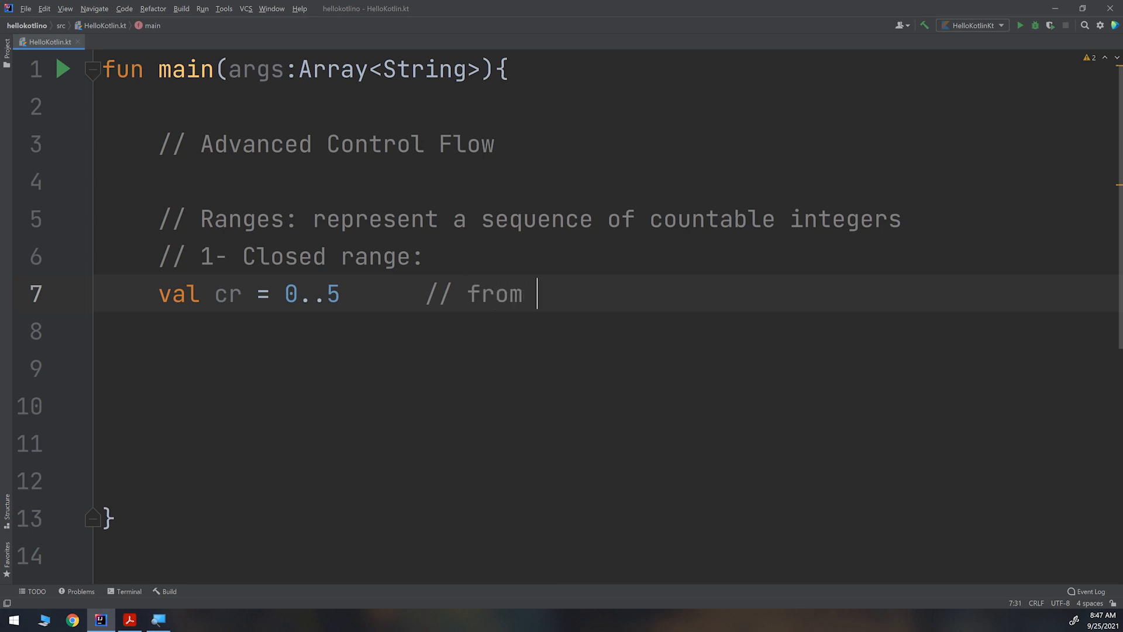
pyautogui.write('0 to')
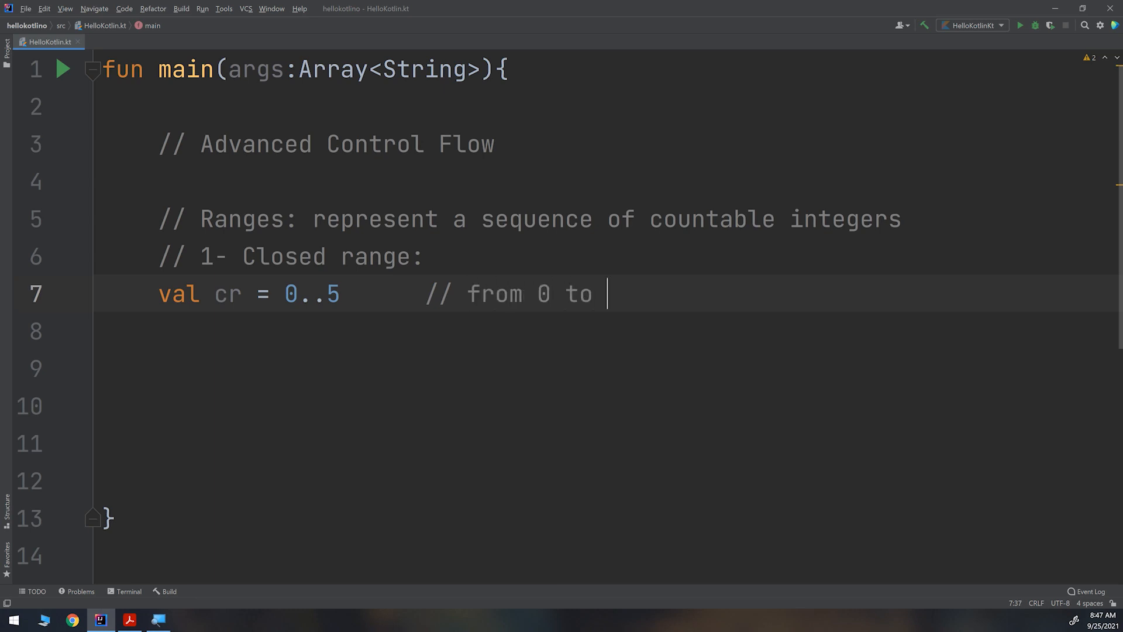
pyautogui.write('5 inclusiv')
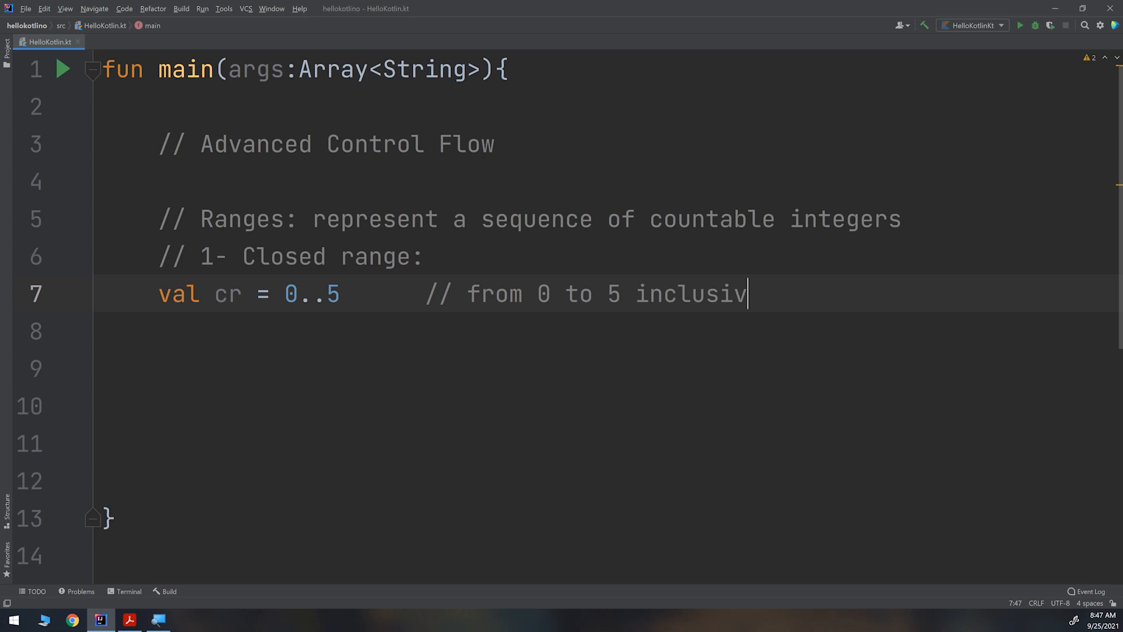
# Print cr using println() from autocomplete
pyautogui.write('prin')
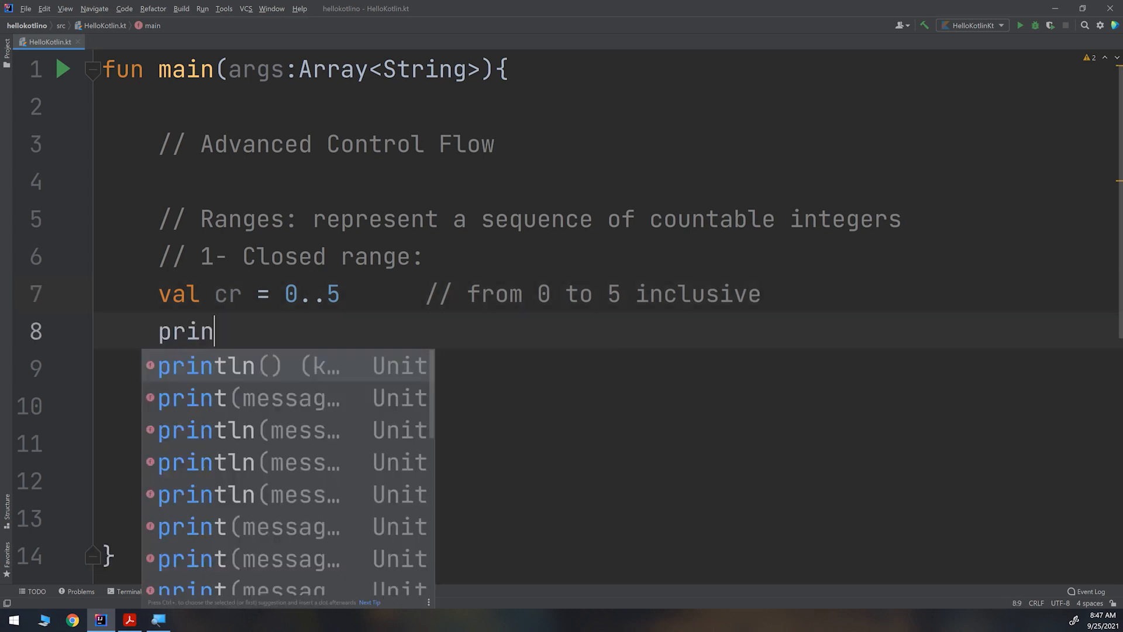
pyautogui.click(206, 364)
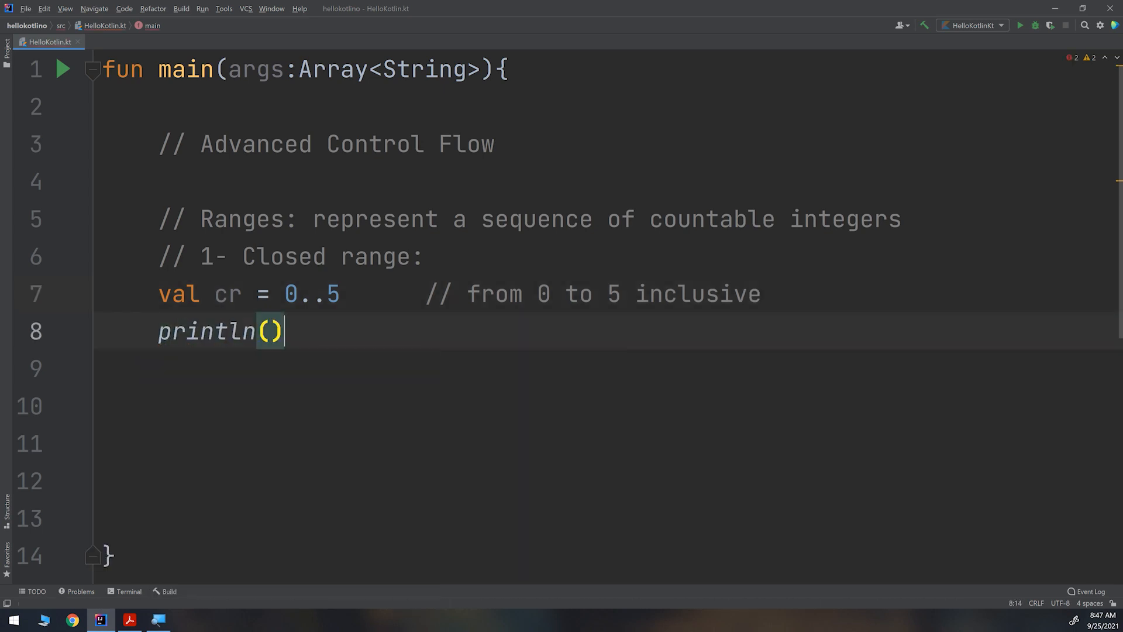
pyautogui.write('cr')
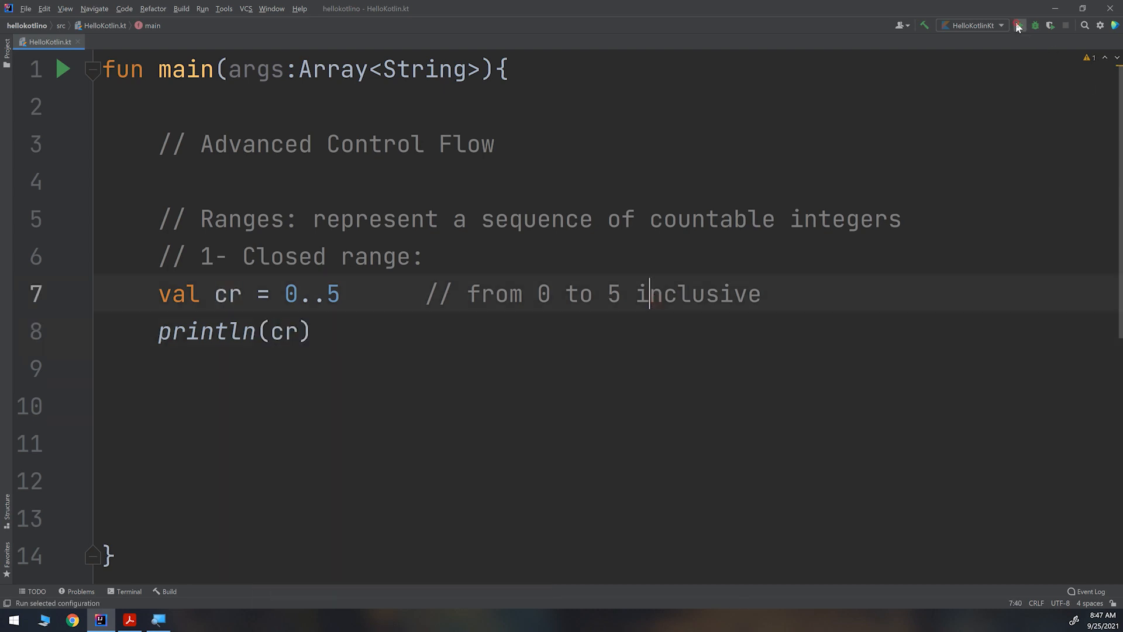
pyautogui.click(1019, 25)
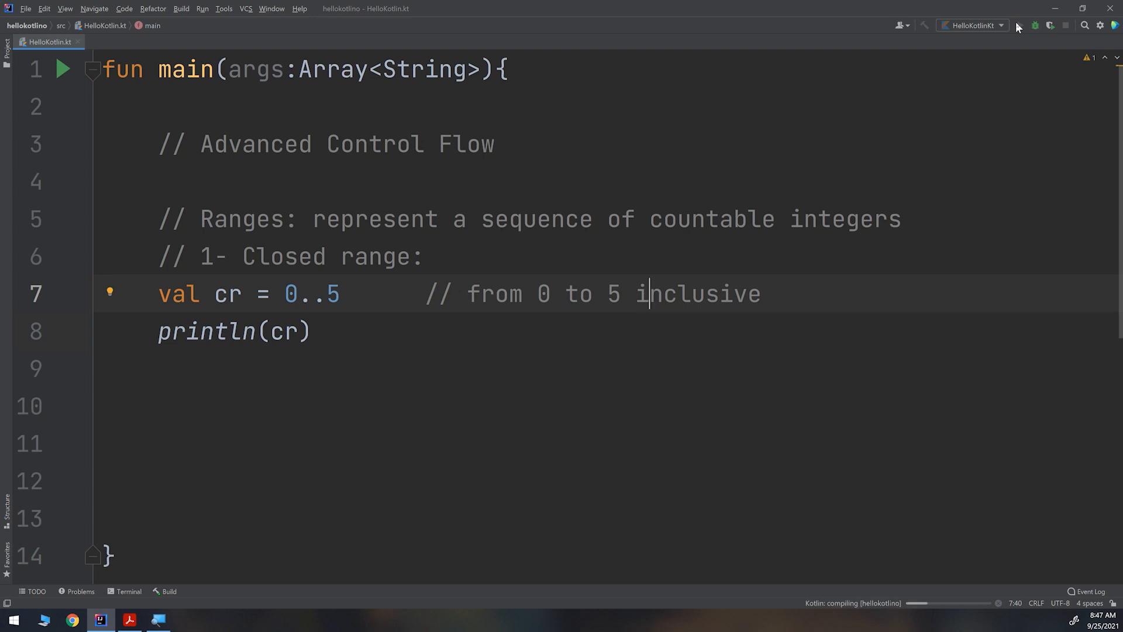
pyautogui.moveTo(698, 311)
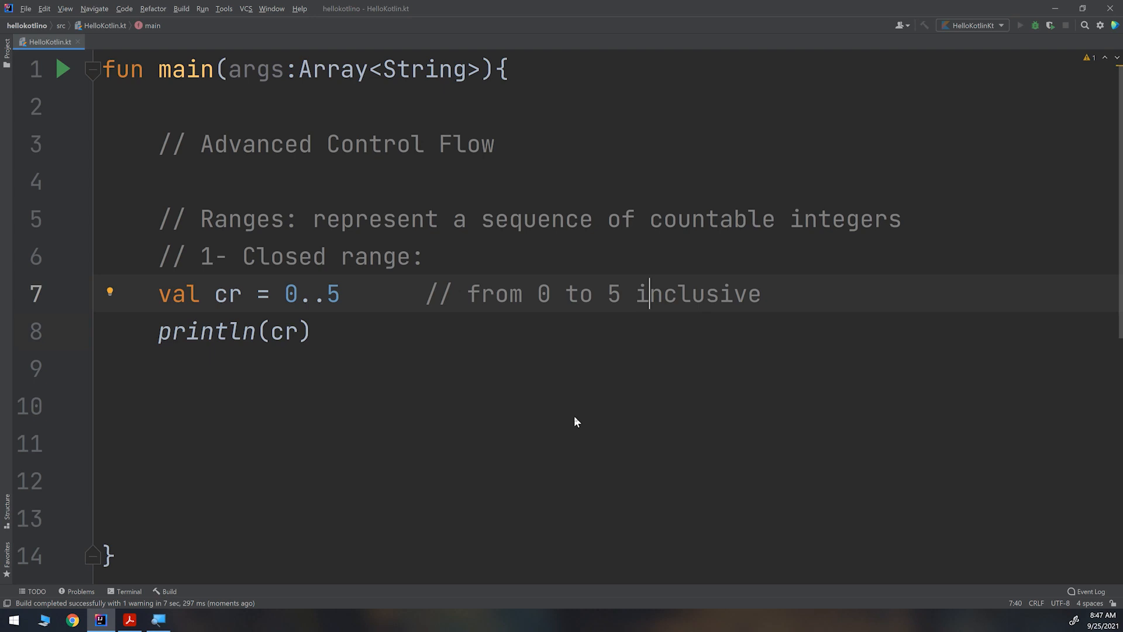
pyautogui.click(63, 69)
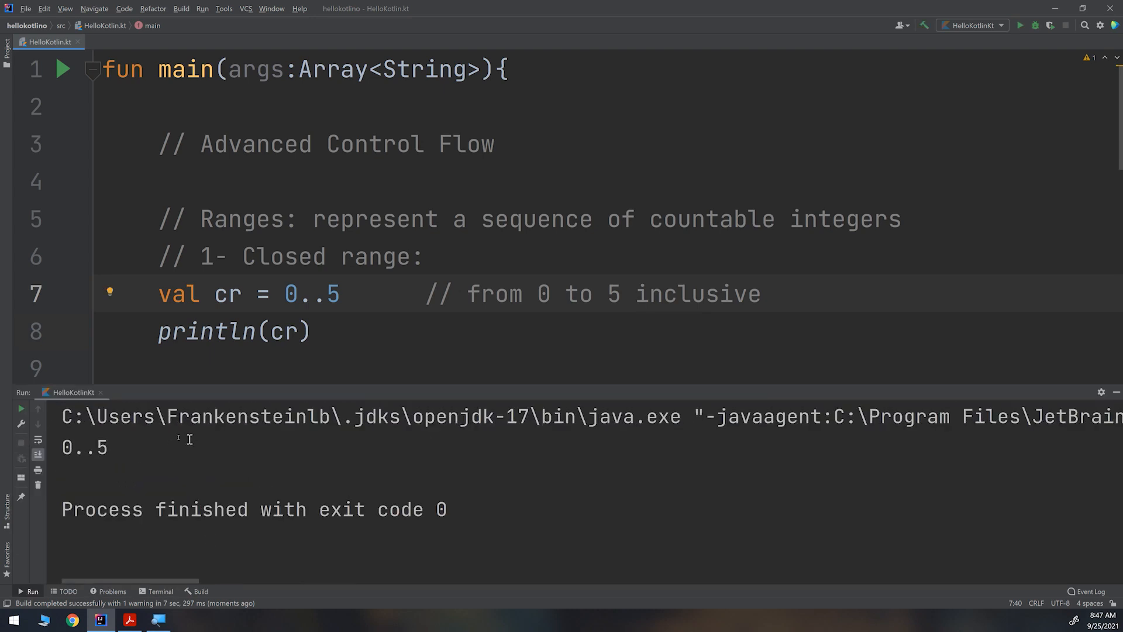
pyautogui.doubleClick(85, 447)
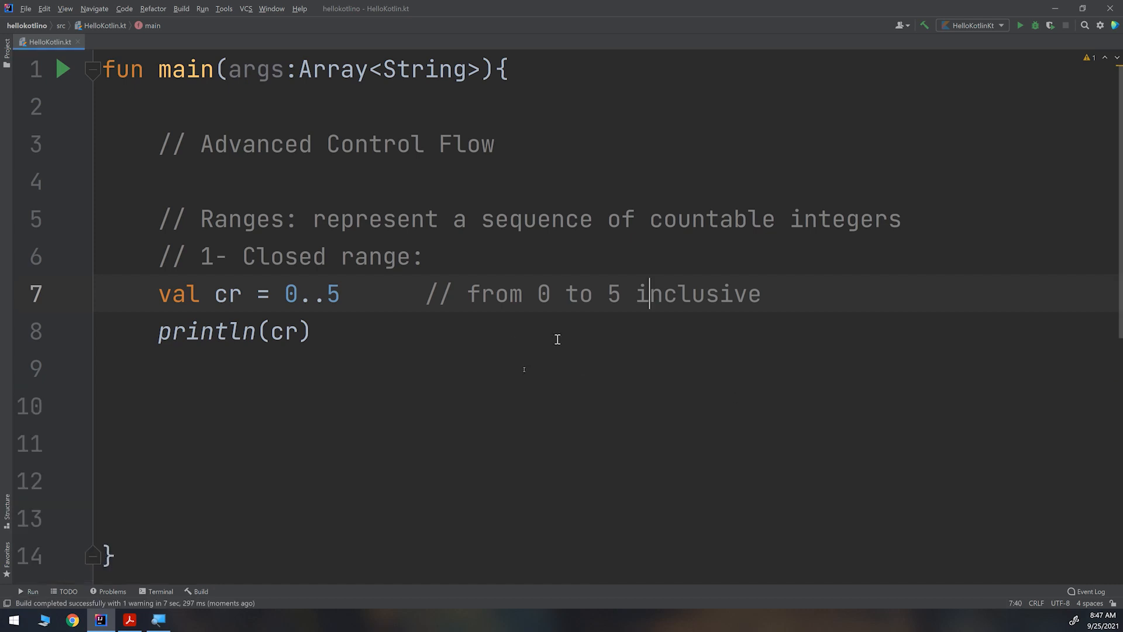
pyautogui.click(310, 330)
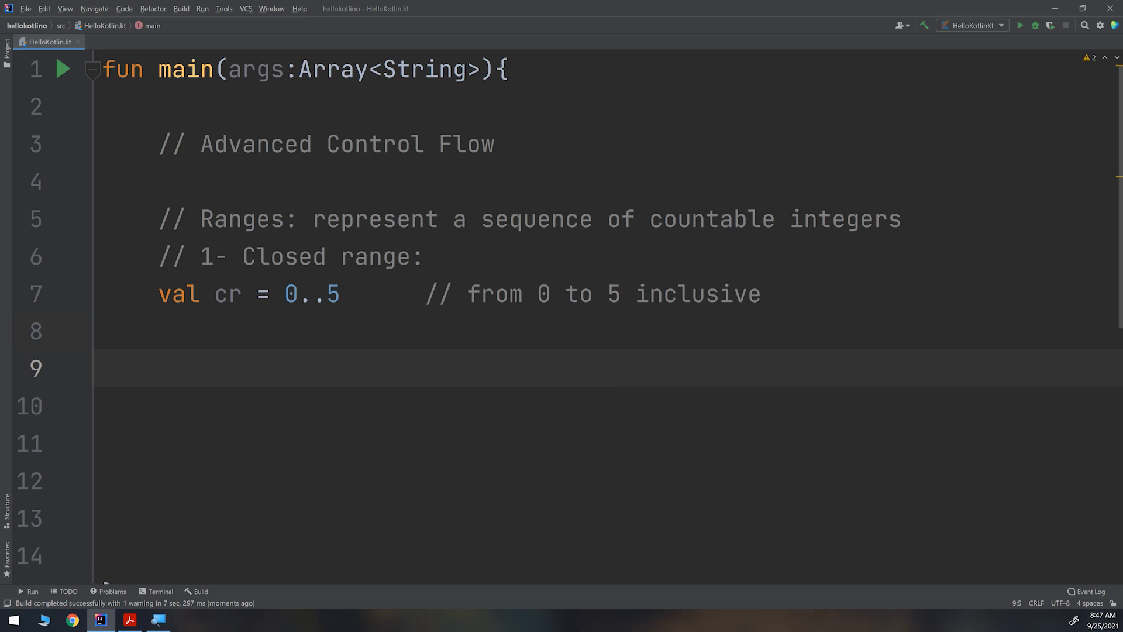
pyautogui.moveTo(558, 165)
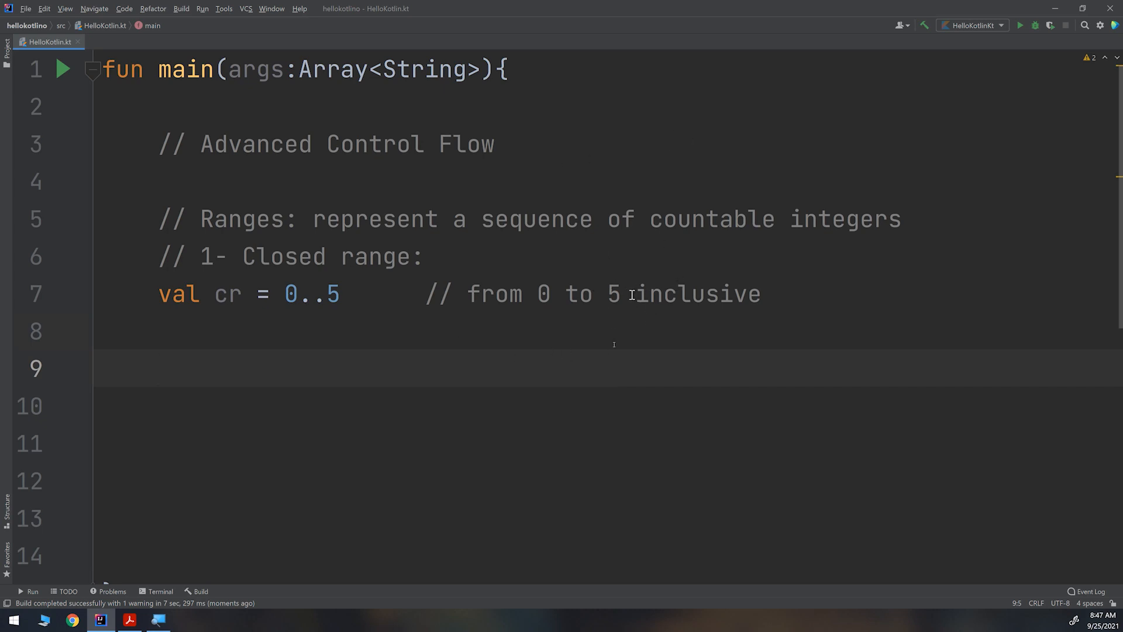
pyautogui.moveTo(325, 275)
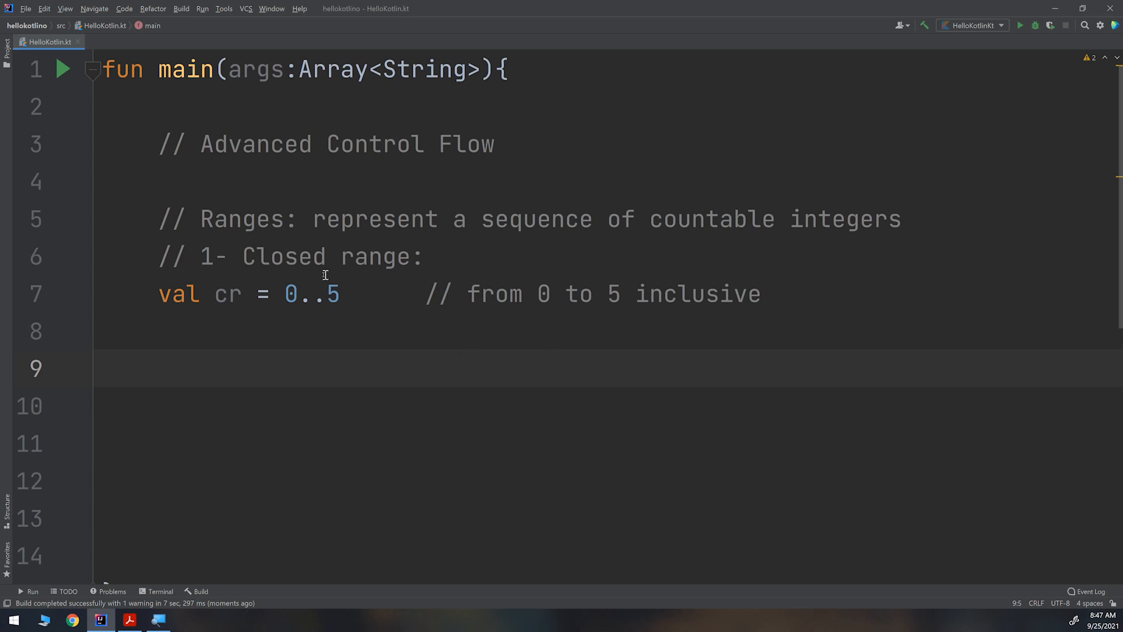
pyautogui.moveTo(379, 364)
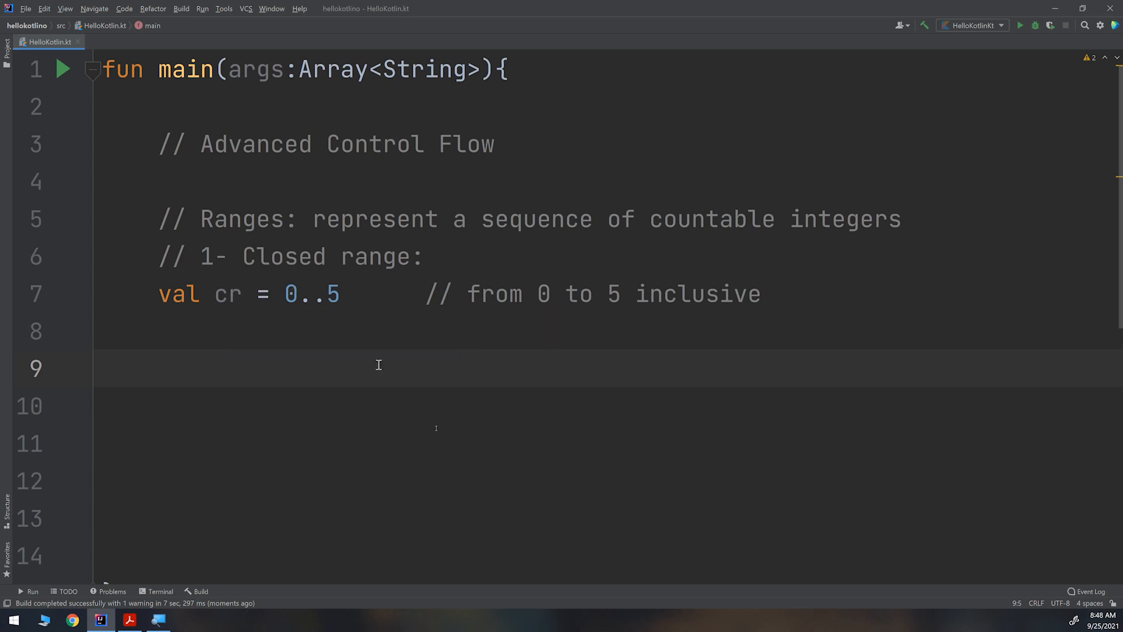
pyautogui.moveTo(378, 365)
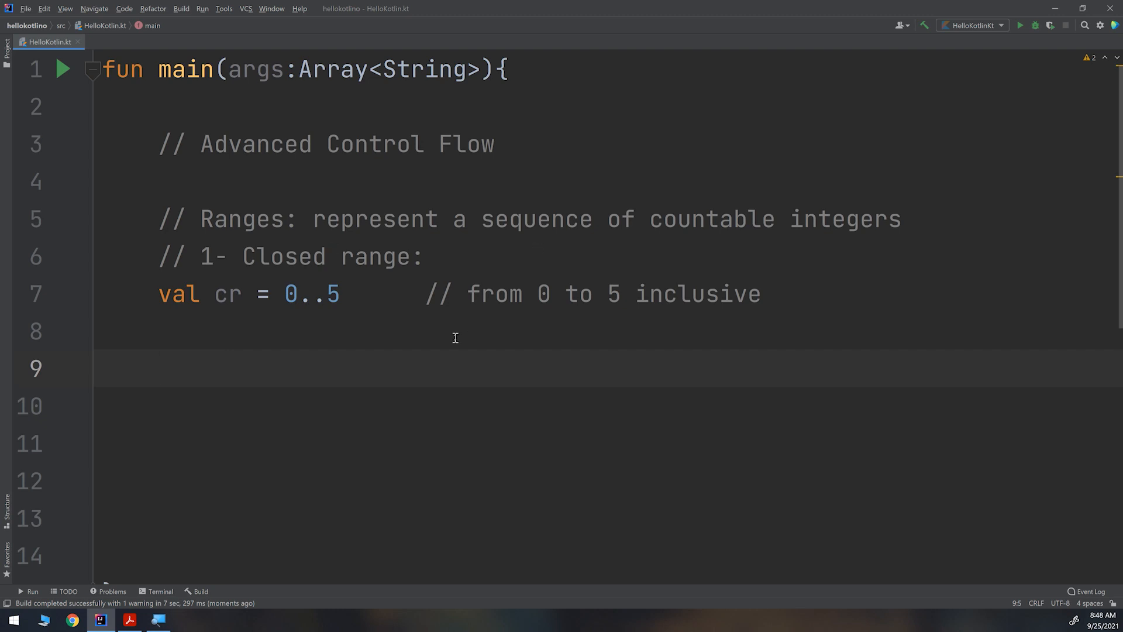
# Add the comment '// 2- Half-Open range', correcting the stray digit
pyautogui.write('// 21-')
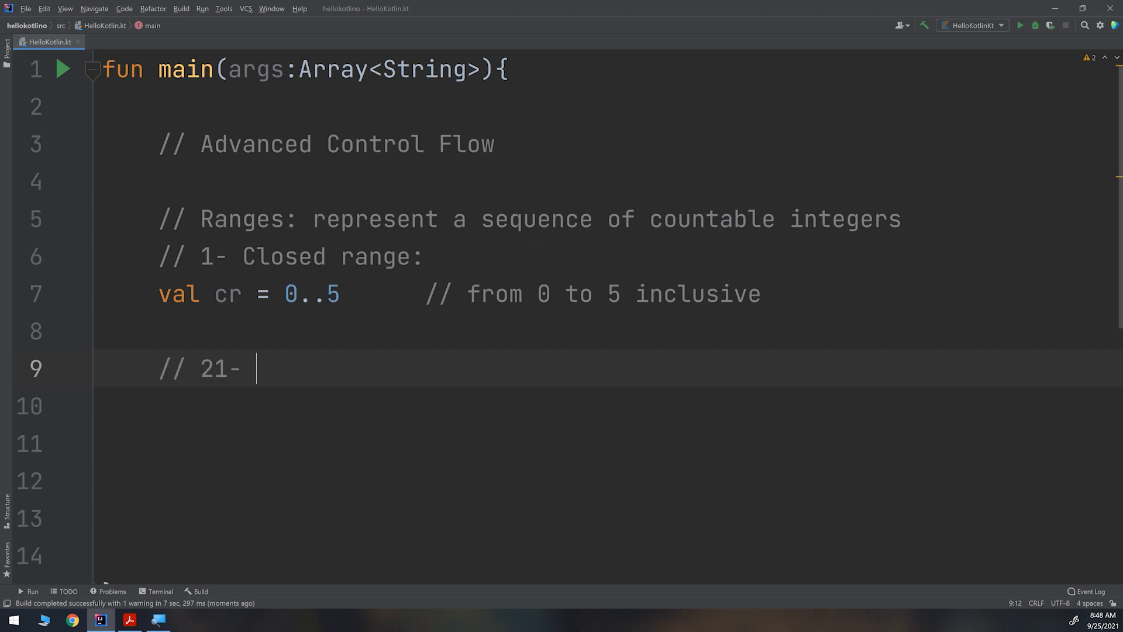
pyautogui.press('Backspace')
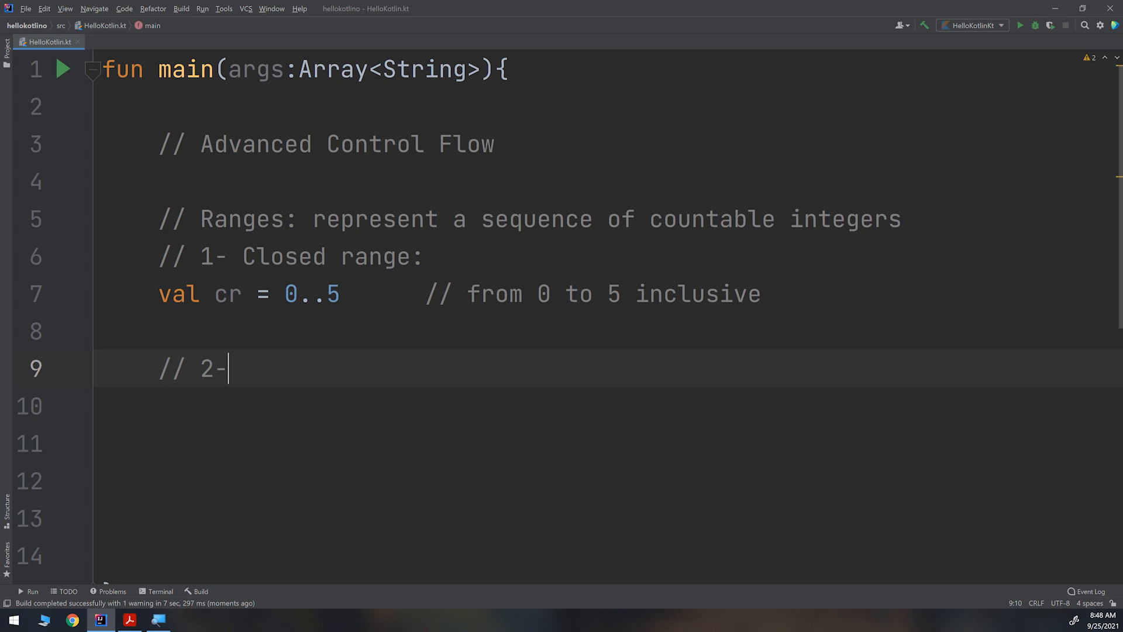
pyautogui.write('Half')
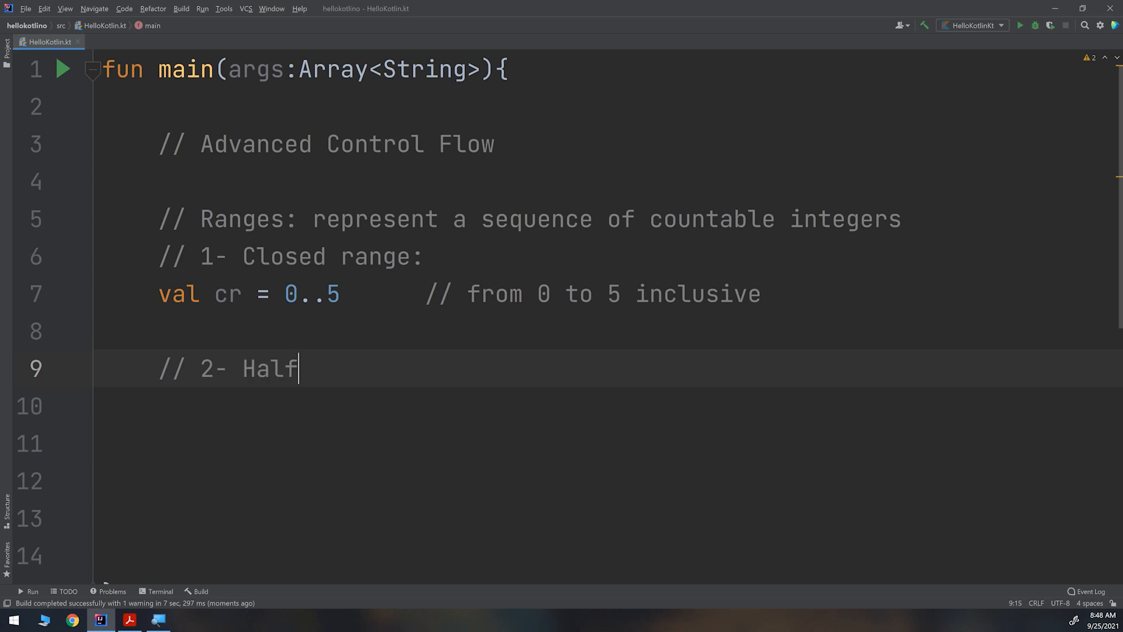
pyautogui.write('-Open range')
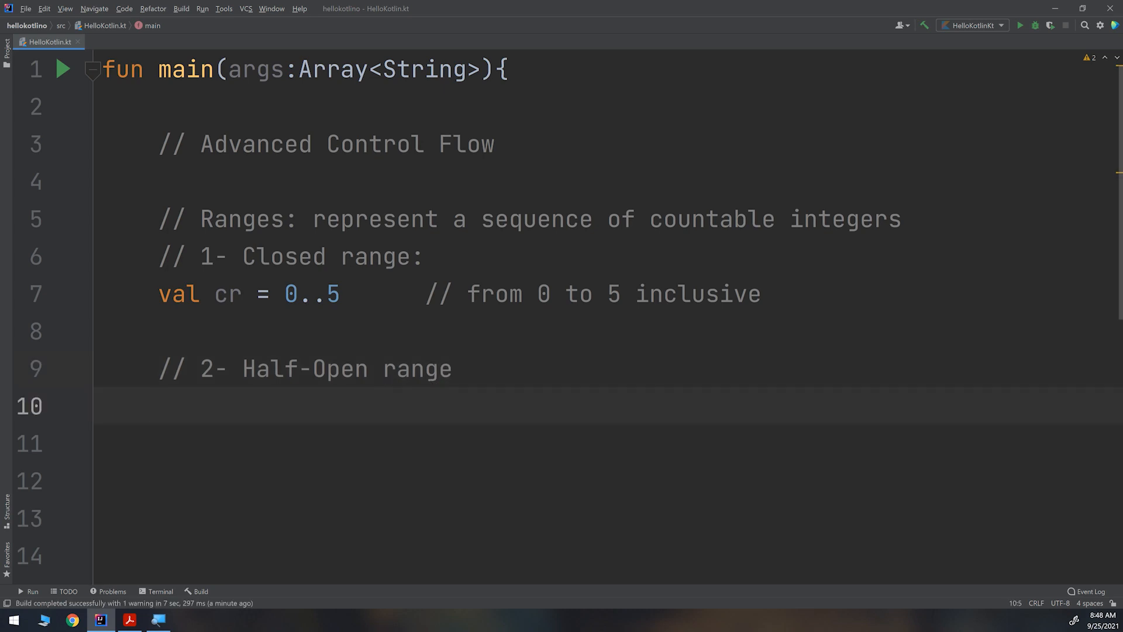
# Declare val hor = 0 until 5 below the heading
pyautogui.write('val')
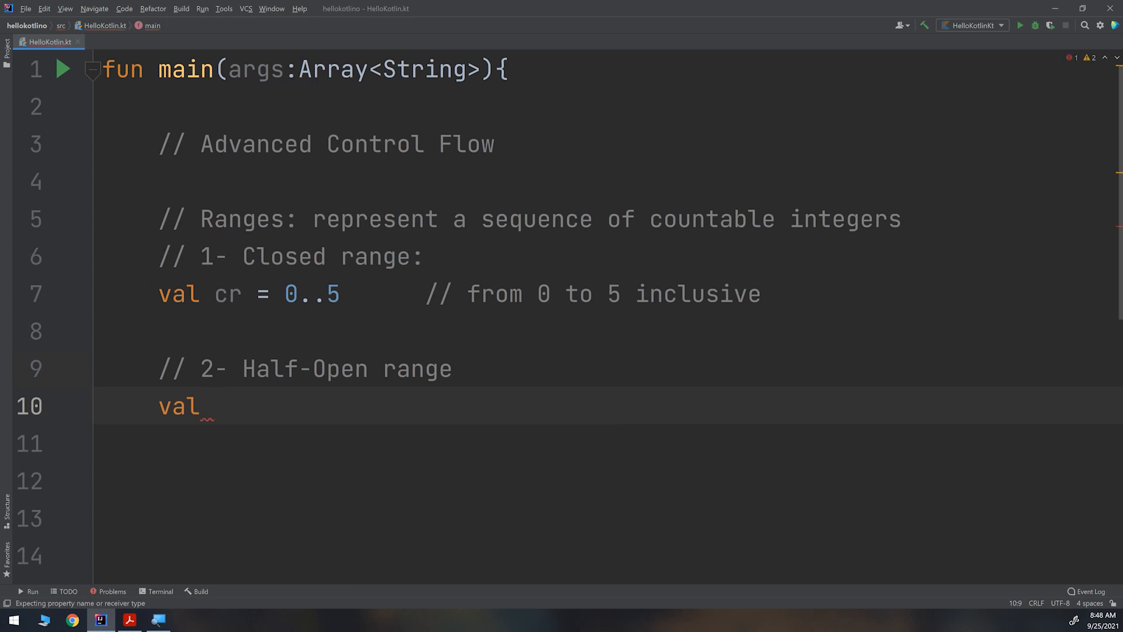
pyautogui.write('ho')
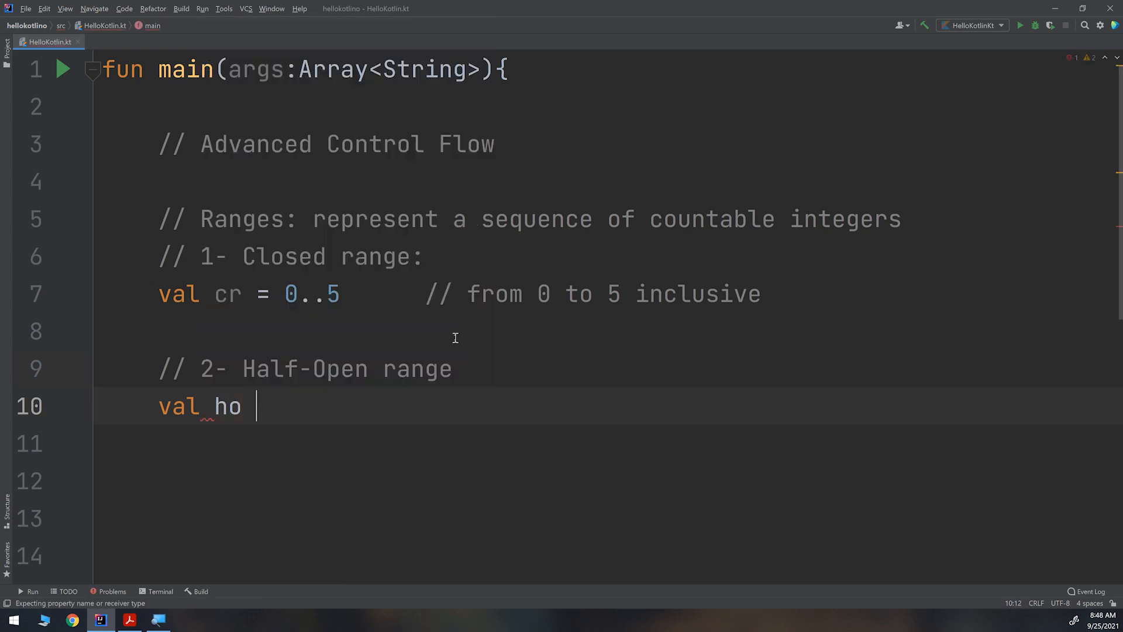
pyautogui.write('r')
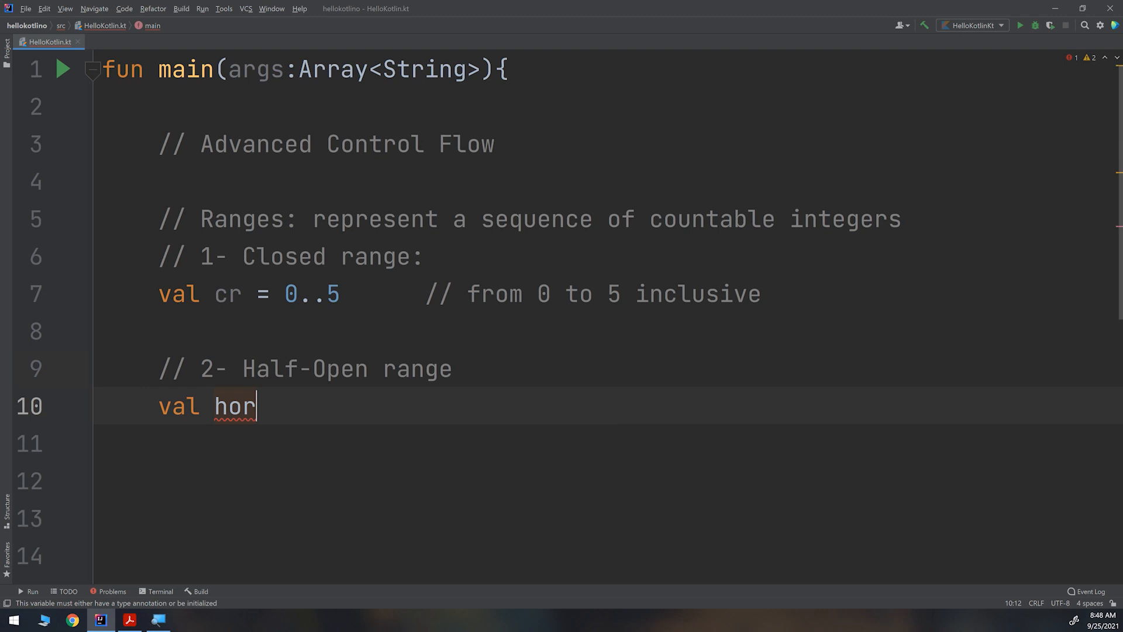
pyautogui.write('=')
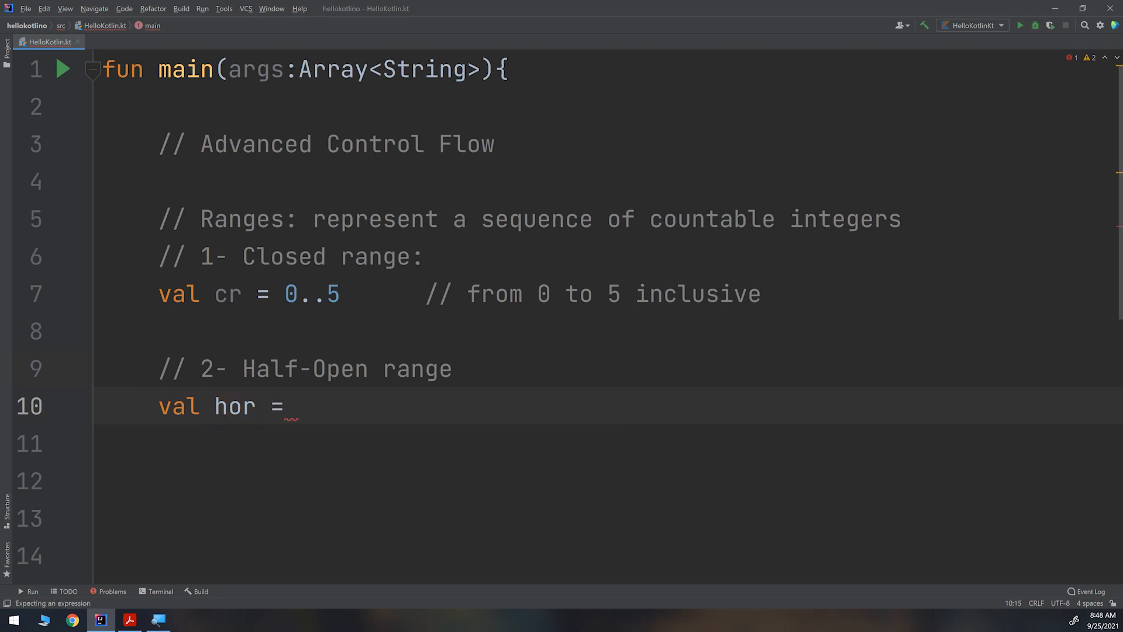
pyautogui.write('0')
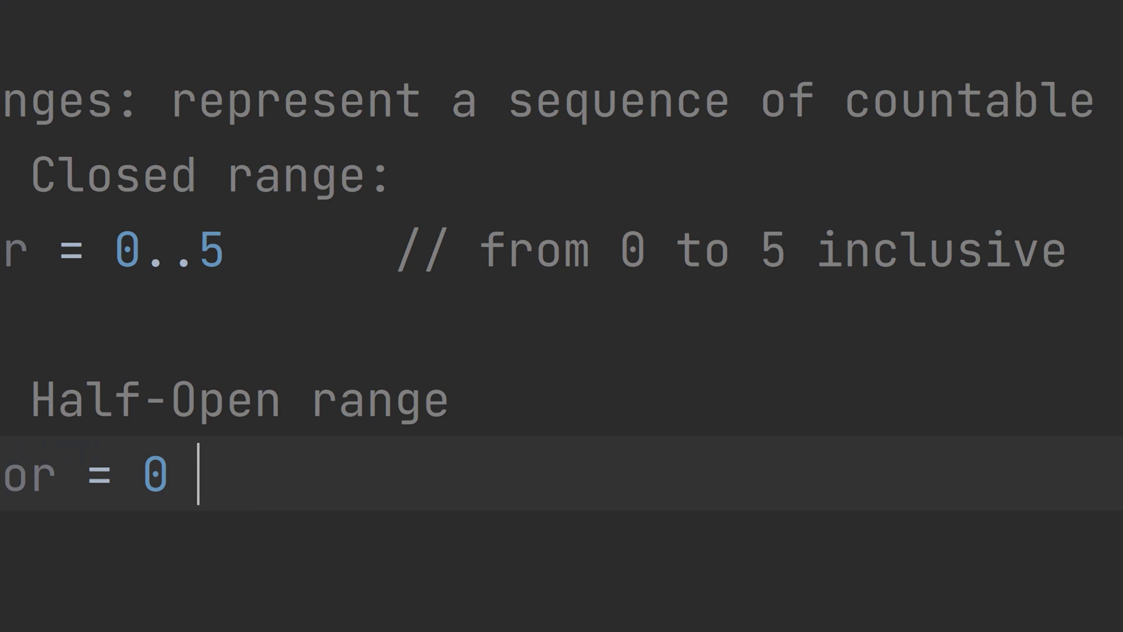
pyautogui.write('until')
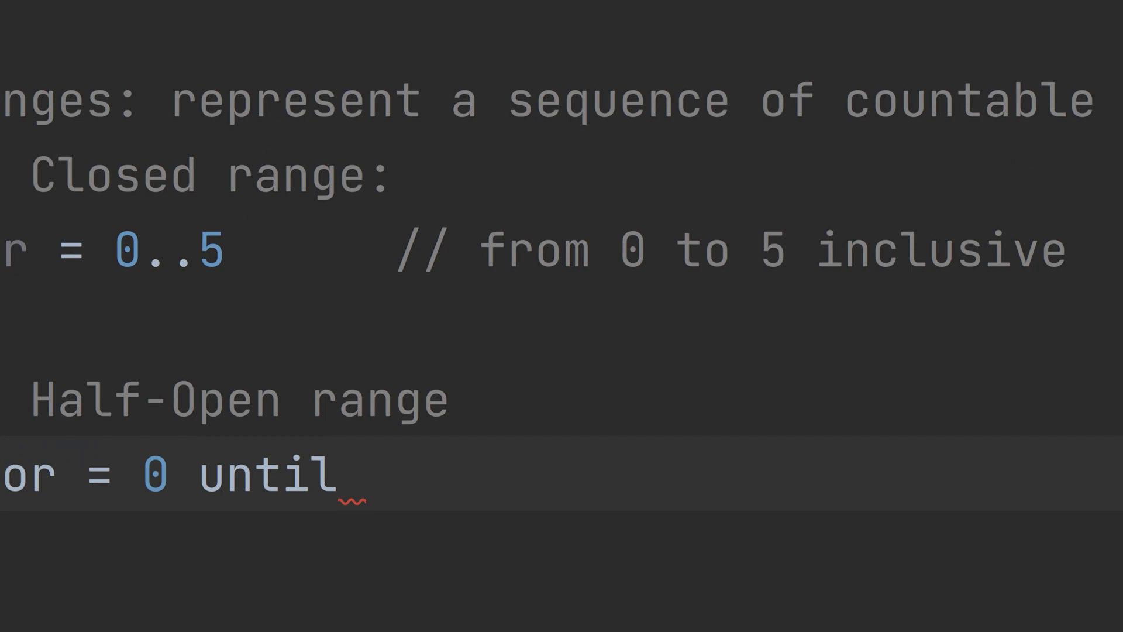
pyautogui.write('5')
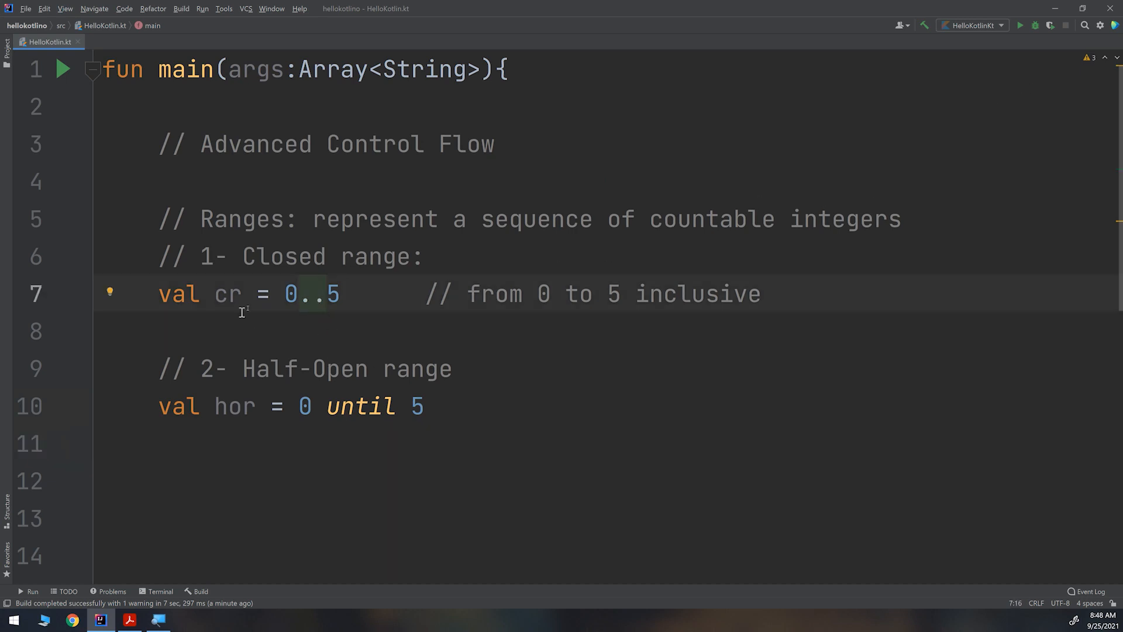
# Move the cursor between the closed range and half-open range lines
pyautogui.click(242, 294)
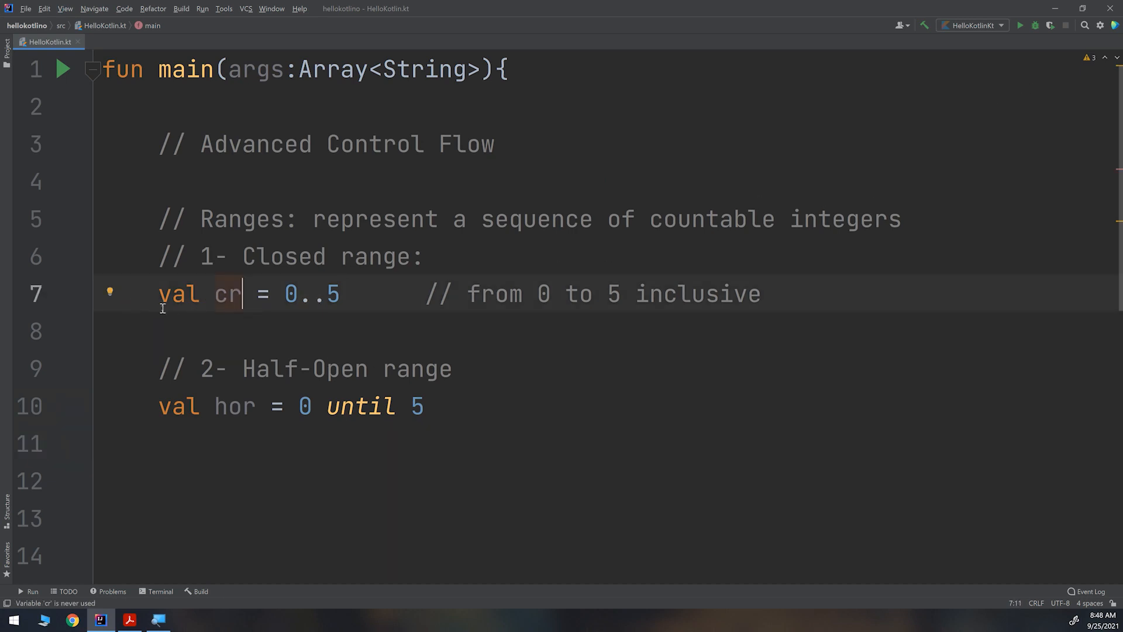
pyautogui.click(287, 406)
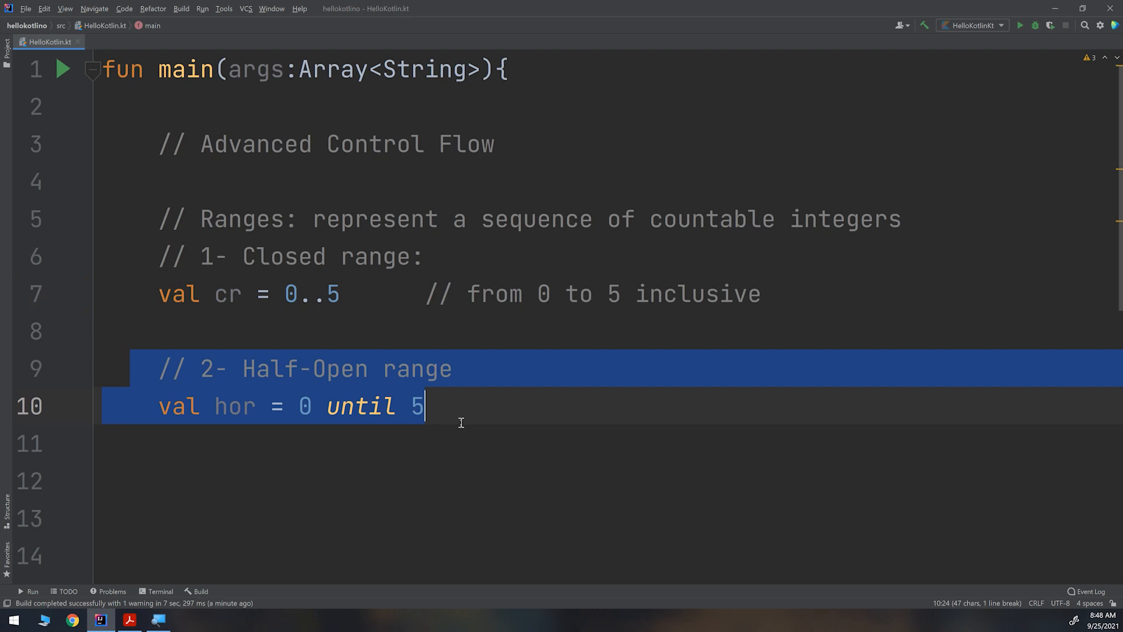
pyautogui.click(476, 406)
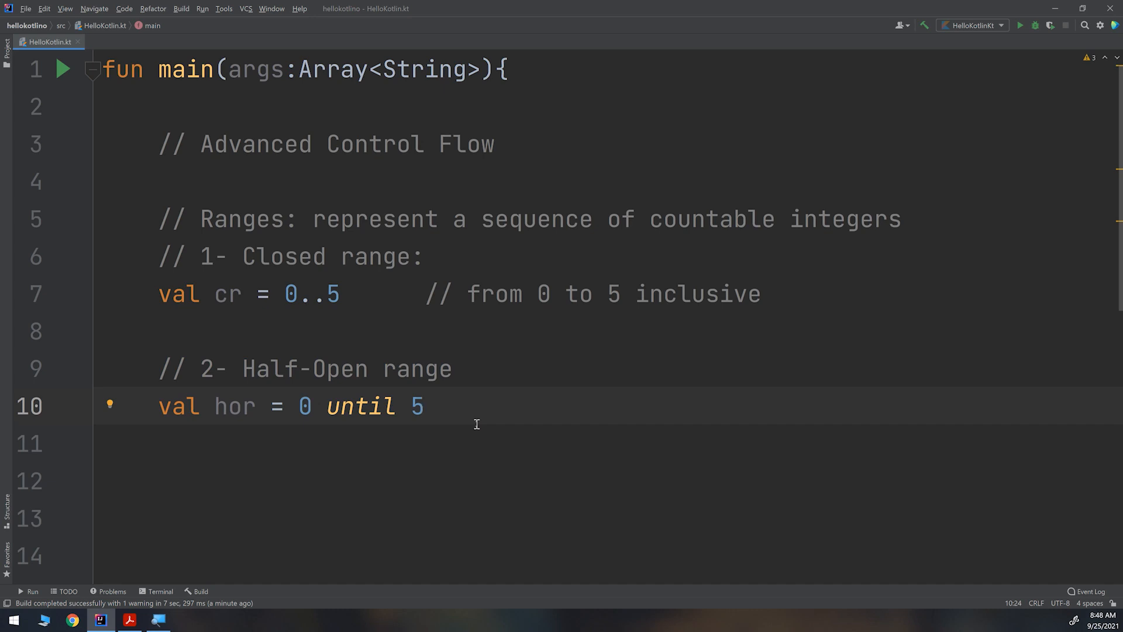
pyautogui.click(426, 406)
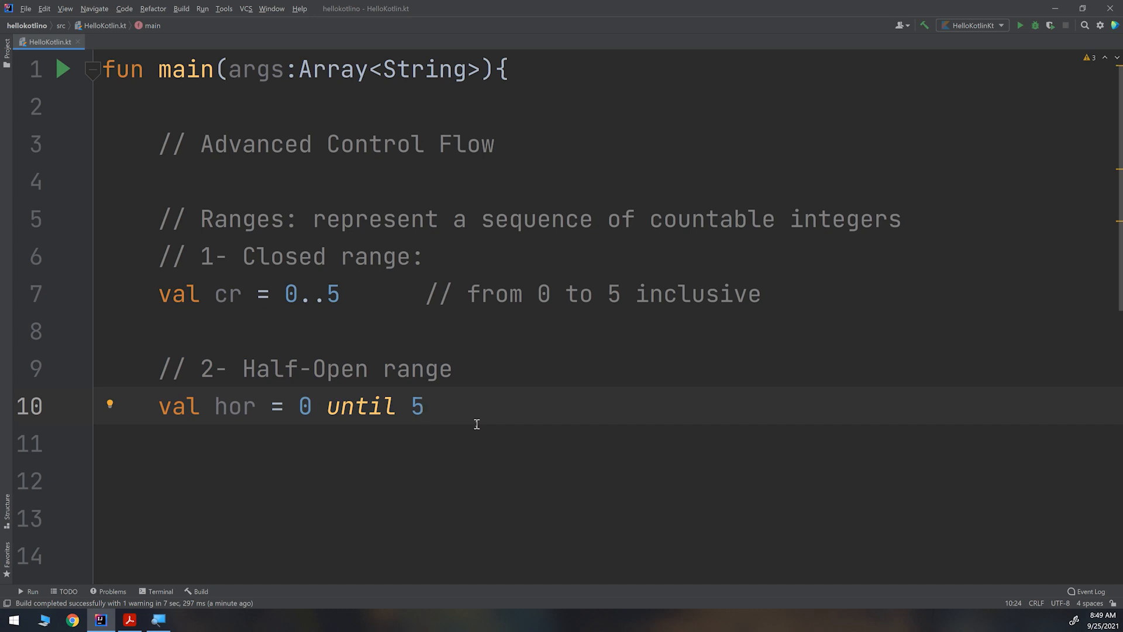
# Comment the hor line with '// from 0 to 4 inclusive'
pyautogui.click(466, 406)
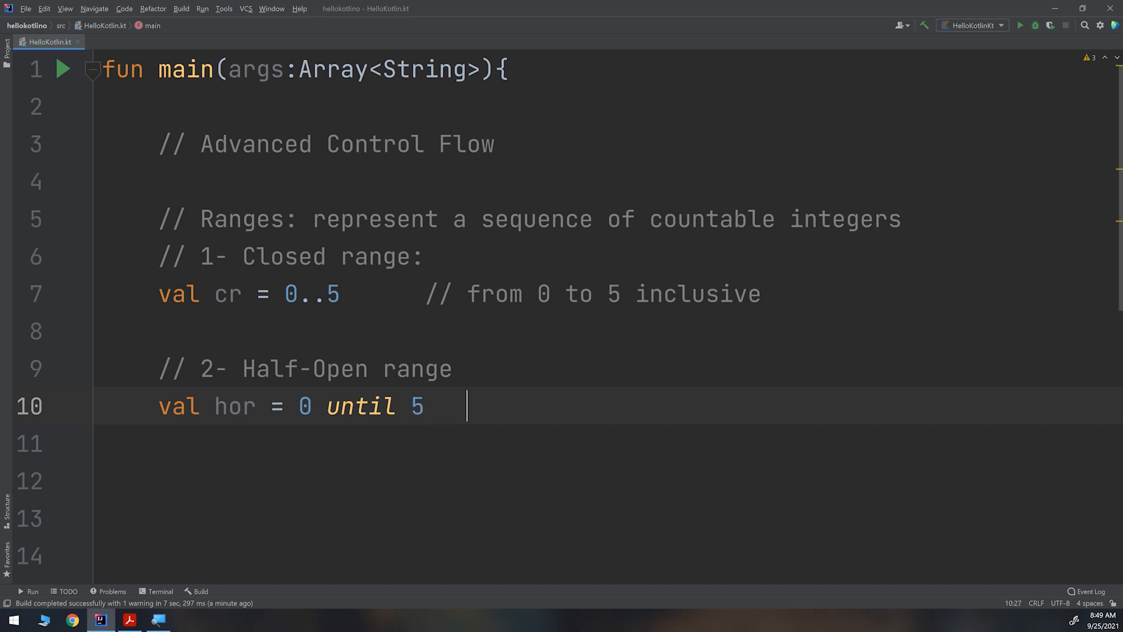
pyautogui.write('/')
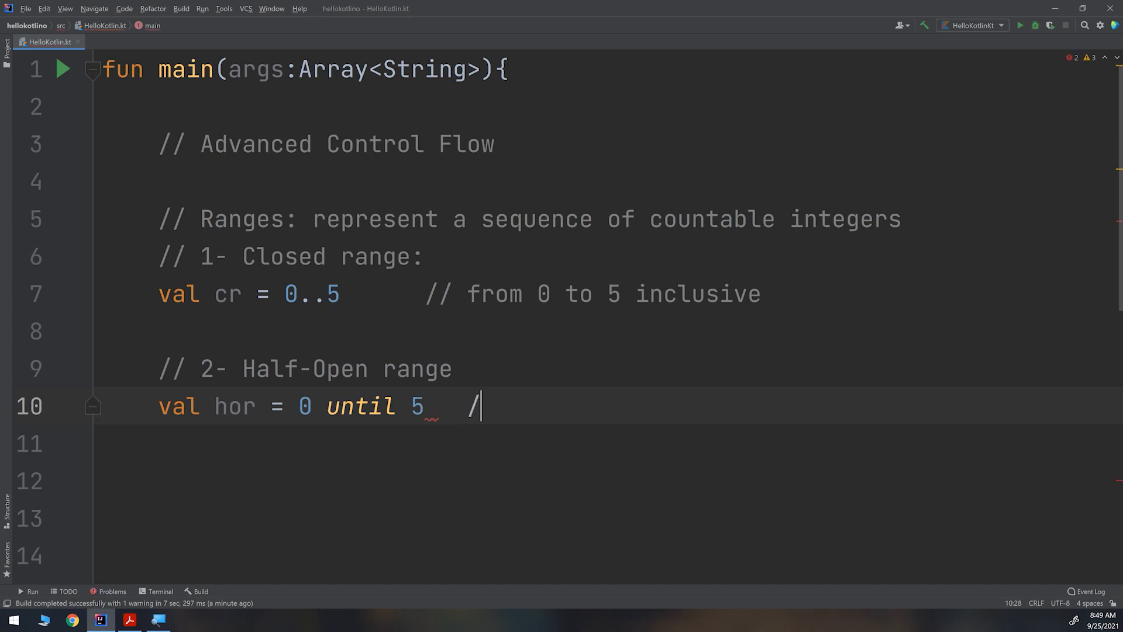
pyautogui.write('/ from 0 to')
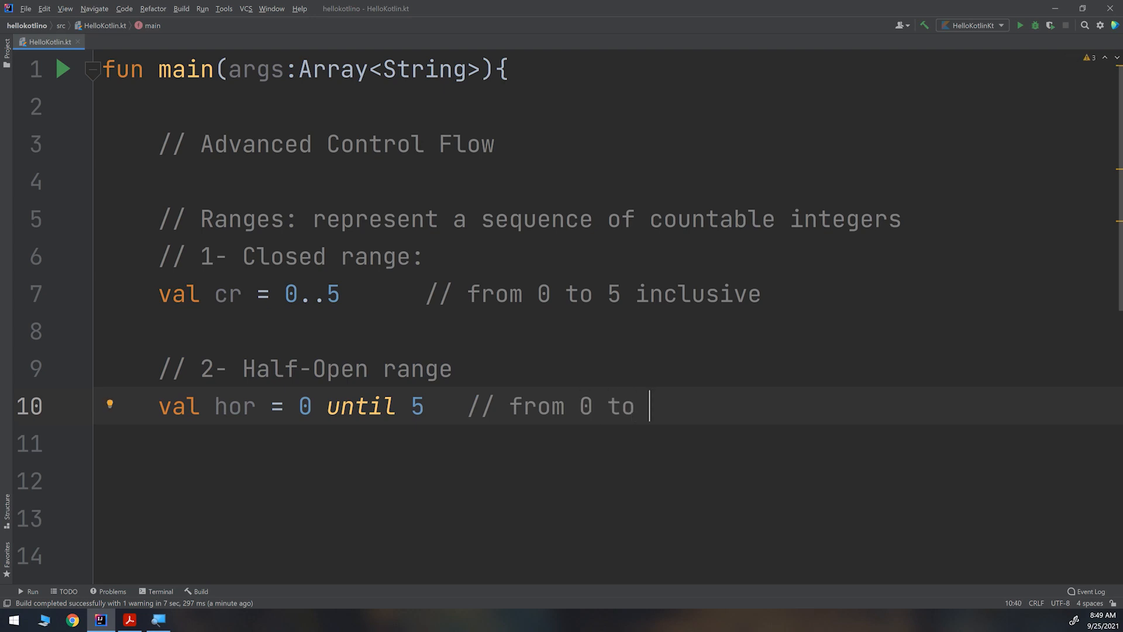
pyautogui.write('4 in')
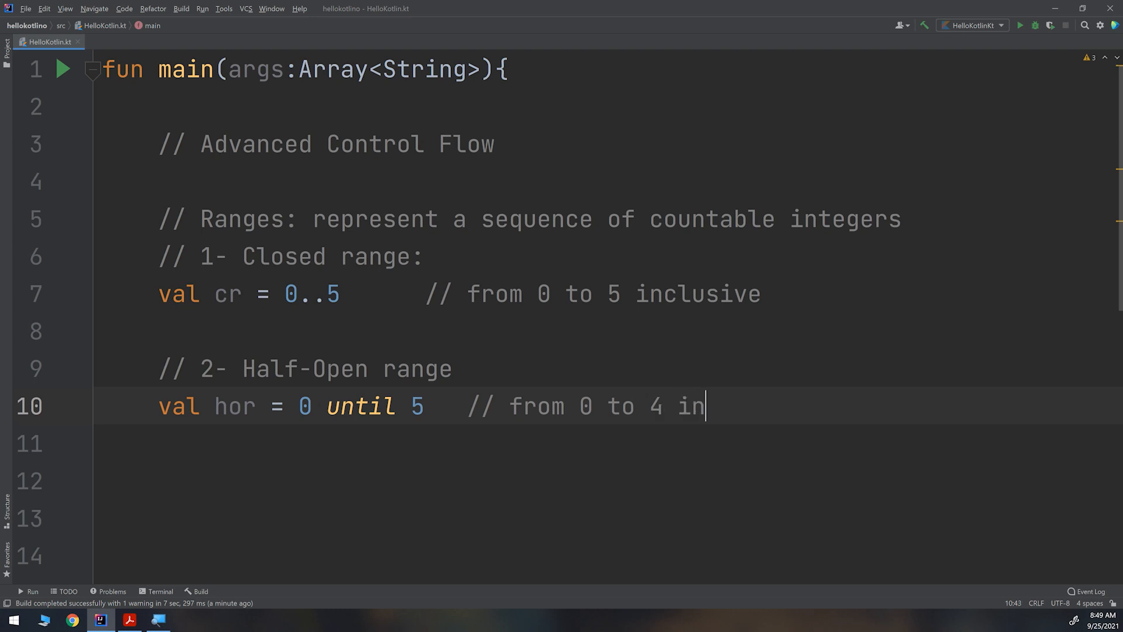
pyautogui.write('clusive')
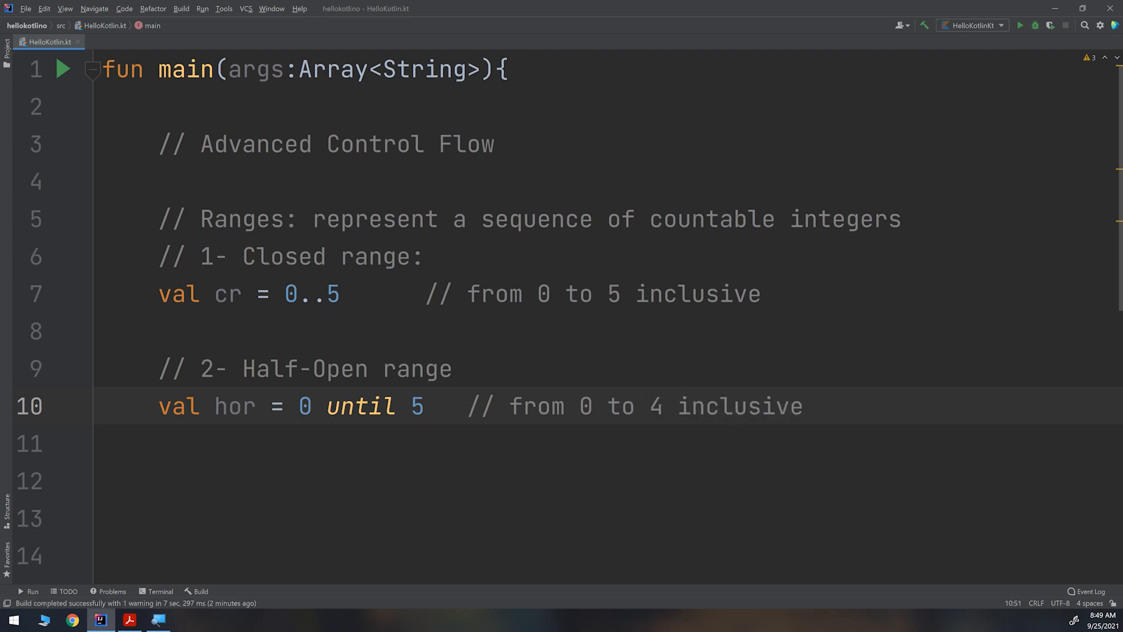
# Append value lists (0,1,2,3,4,5) to the cr comment and (0,1,2,3,4) to hor's
pyautogui.click(802, 406)
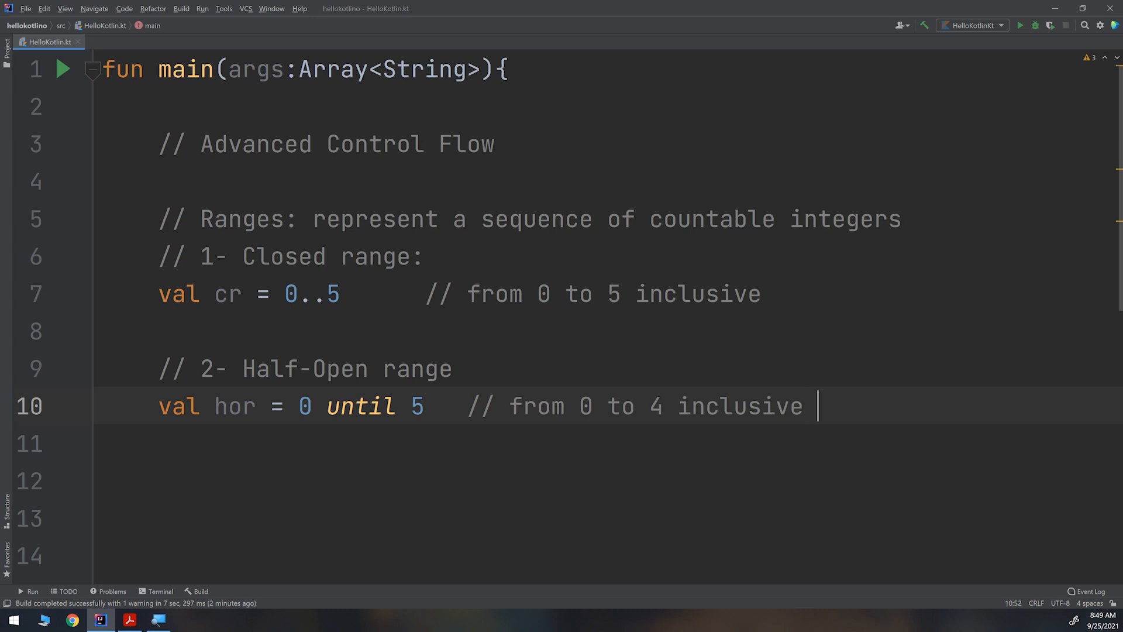
pyautogui.write('0,2')
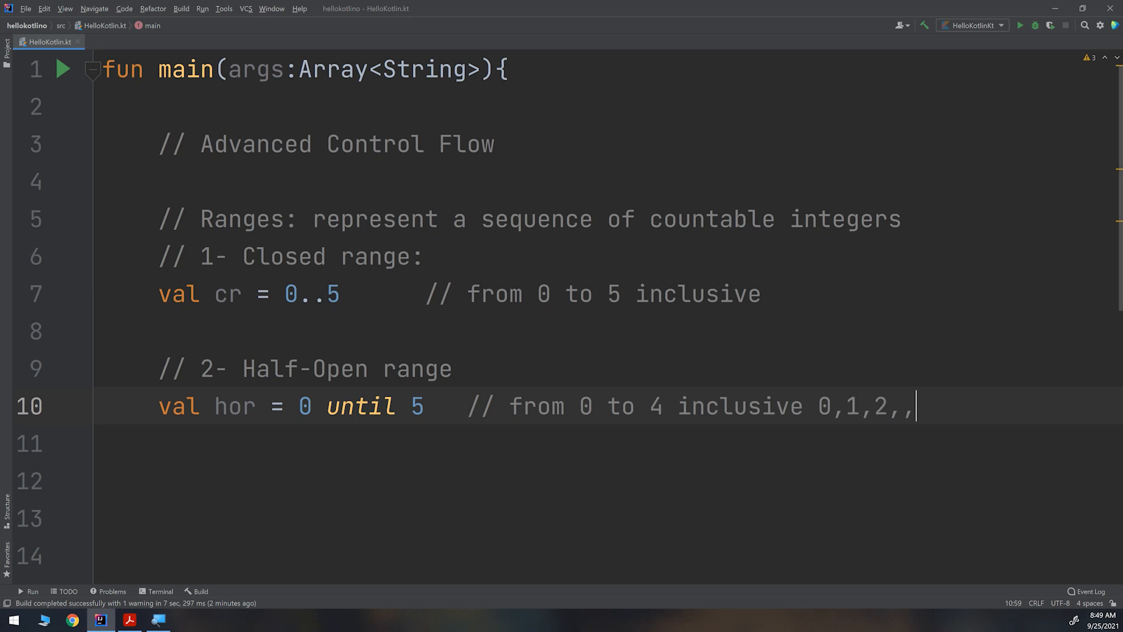
pyautogui.click(815, 294)
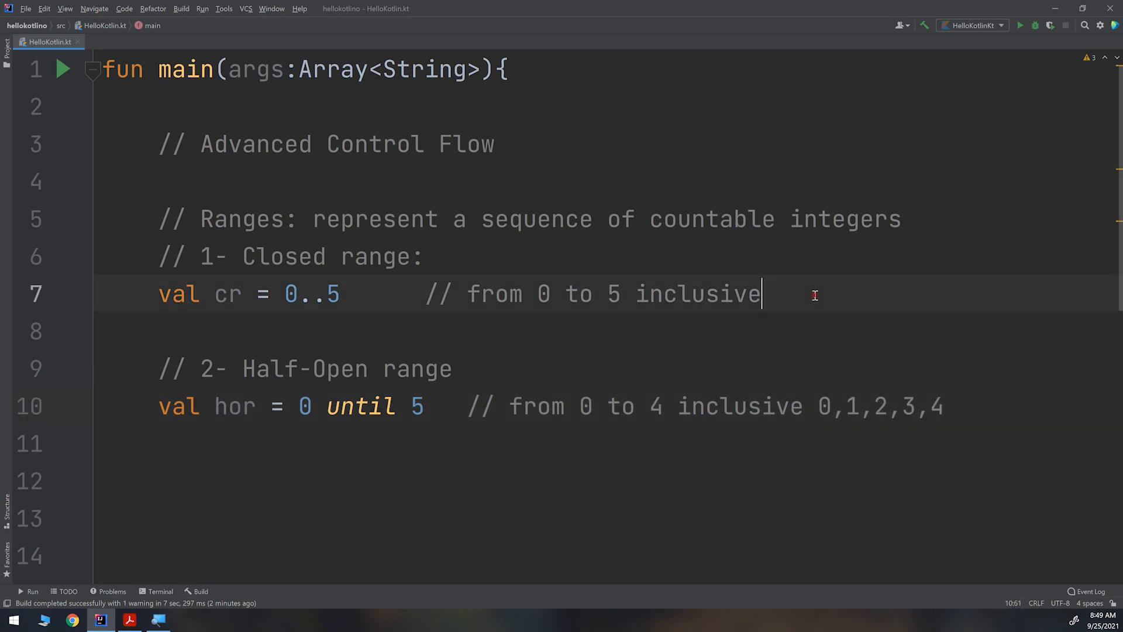
pyautogui.write('(')
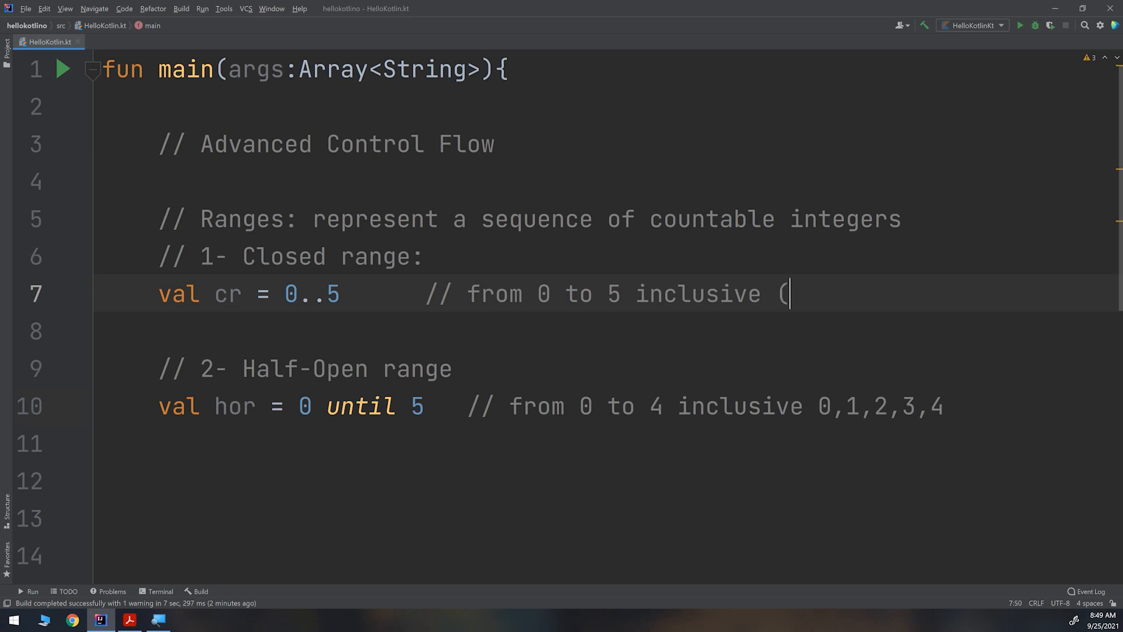
pyautogui.write('0,1')
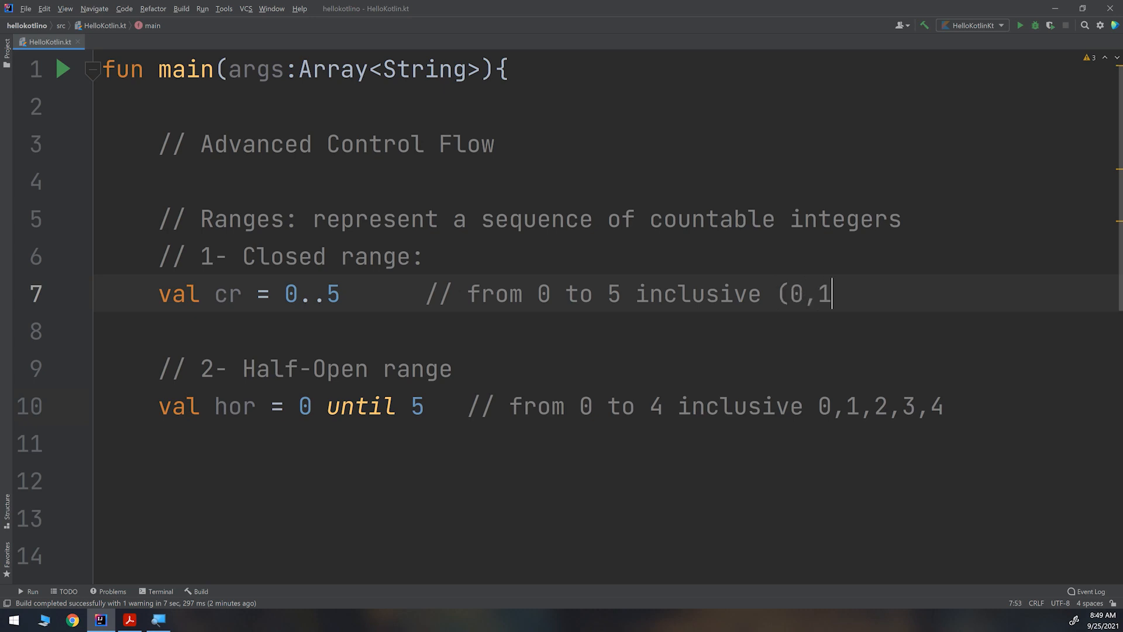
pyautogui.write(',2,3,4,5)')
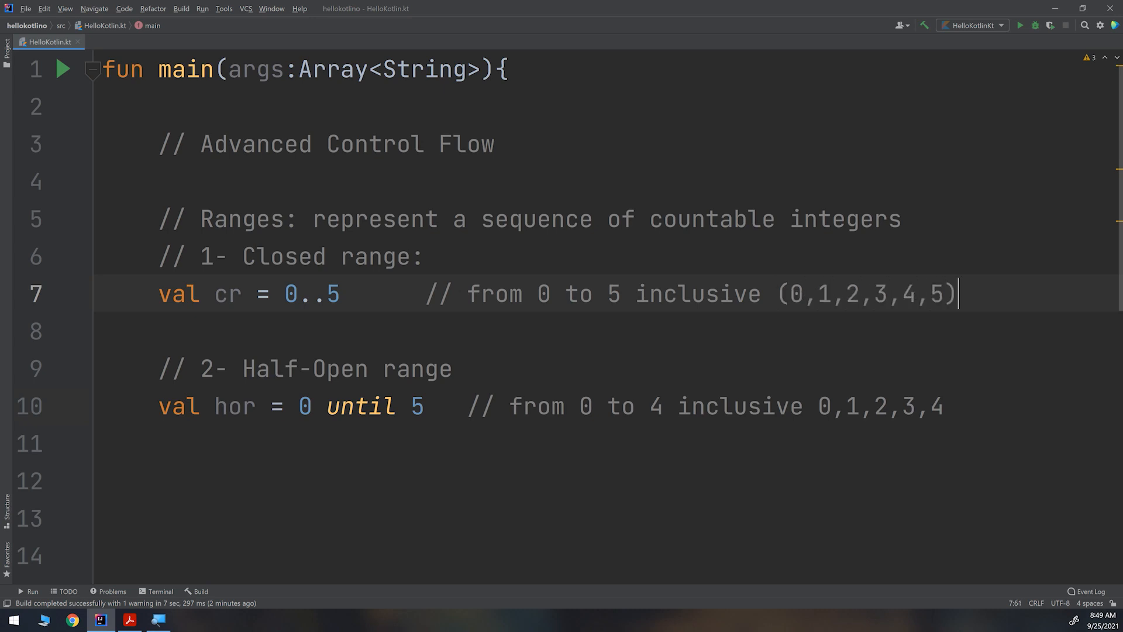
pyautogui.click(816, 406)
pyautogui.write('(')
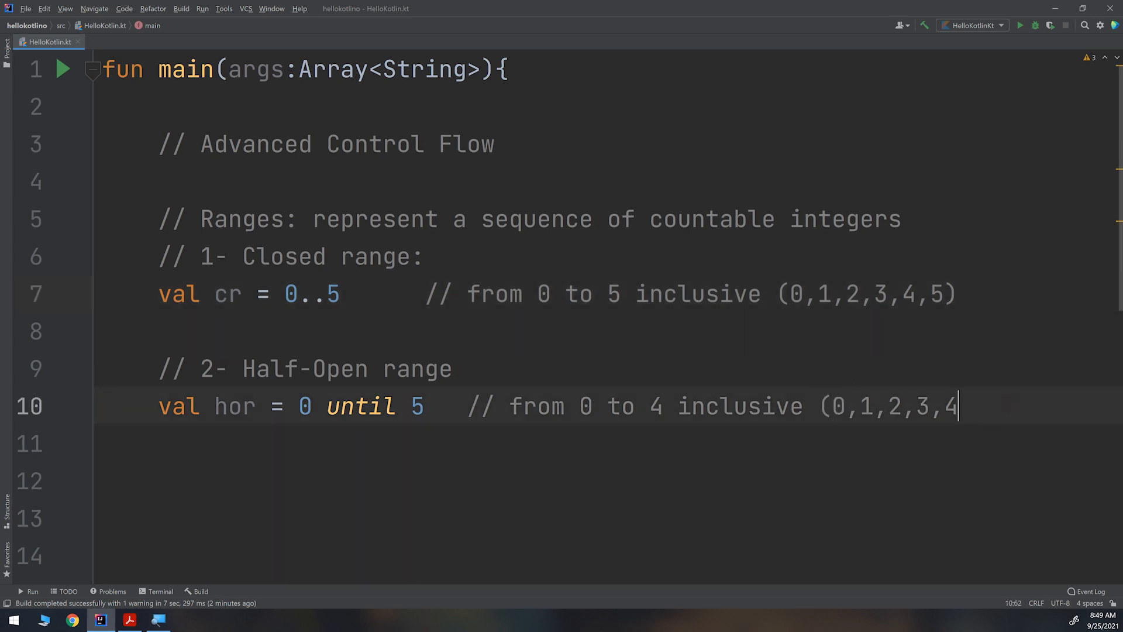
pyautogui.write(')')
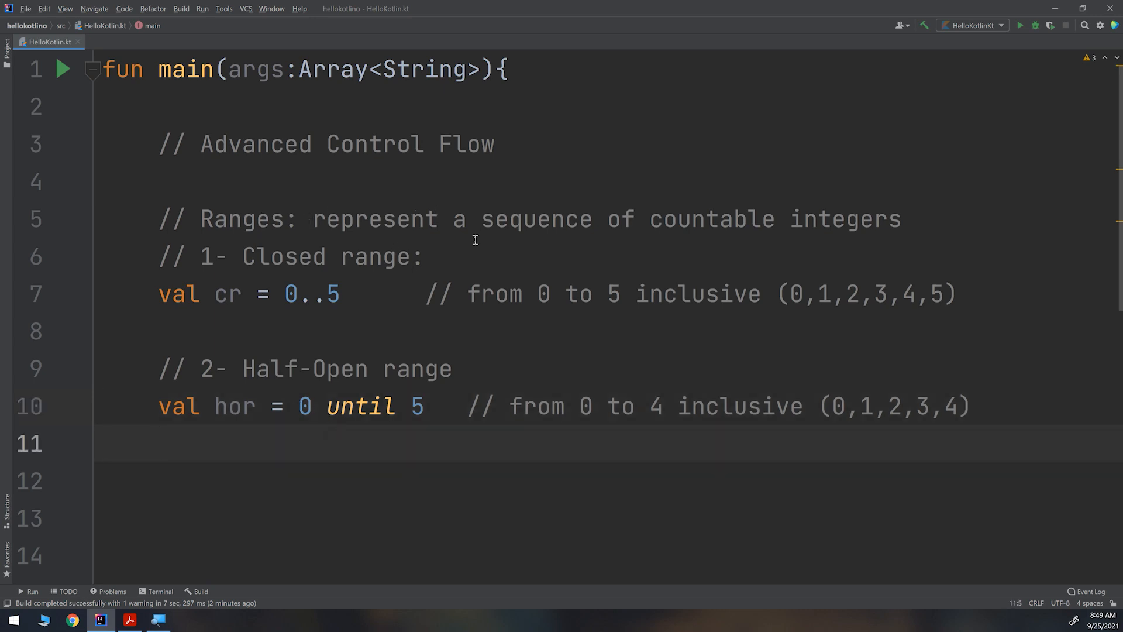
# Place the cursor on the empty line after the half-open range example
pyautogui.click(159, 443)
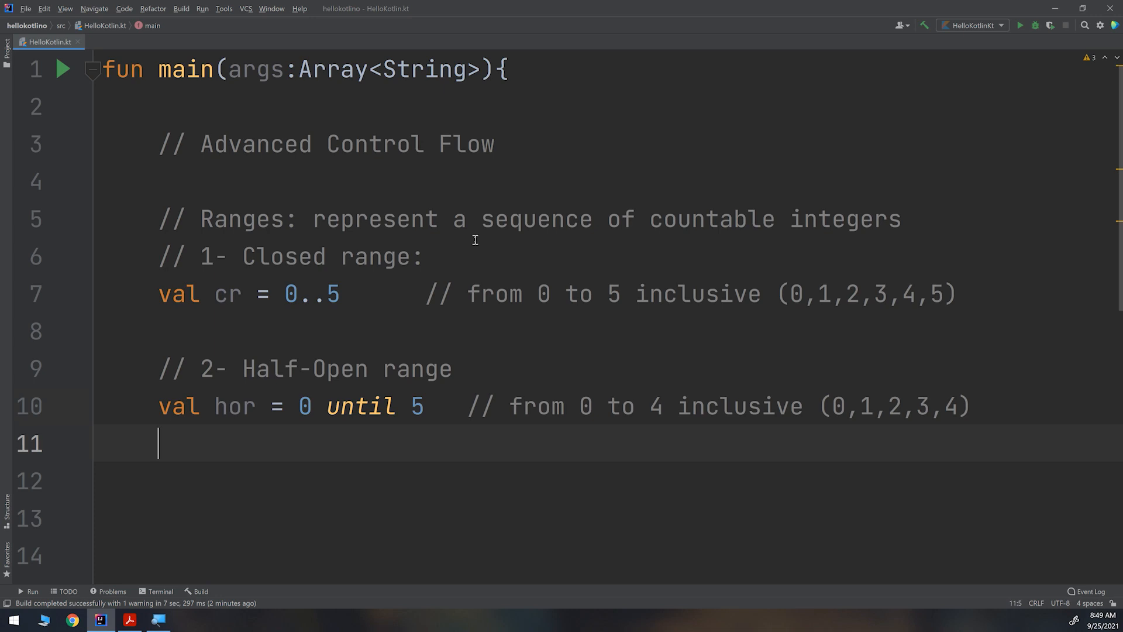
pyautogui.moveTo(593, 316)
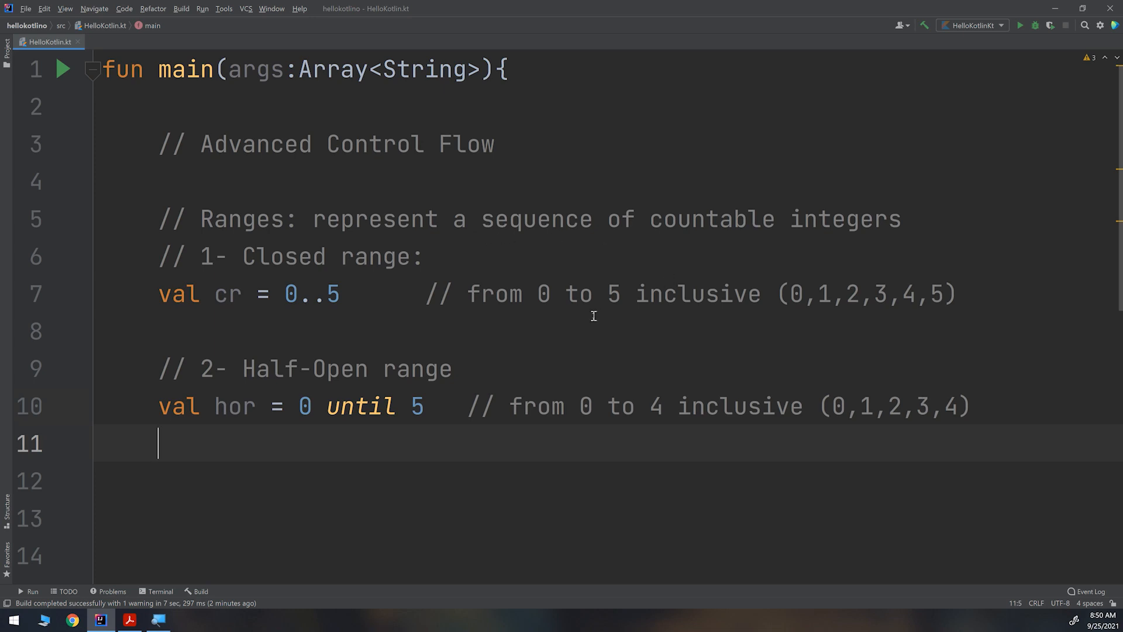
pyautogui.moveTo(284, 434)
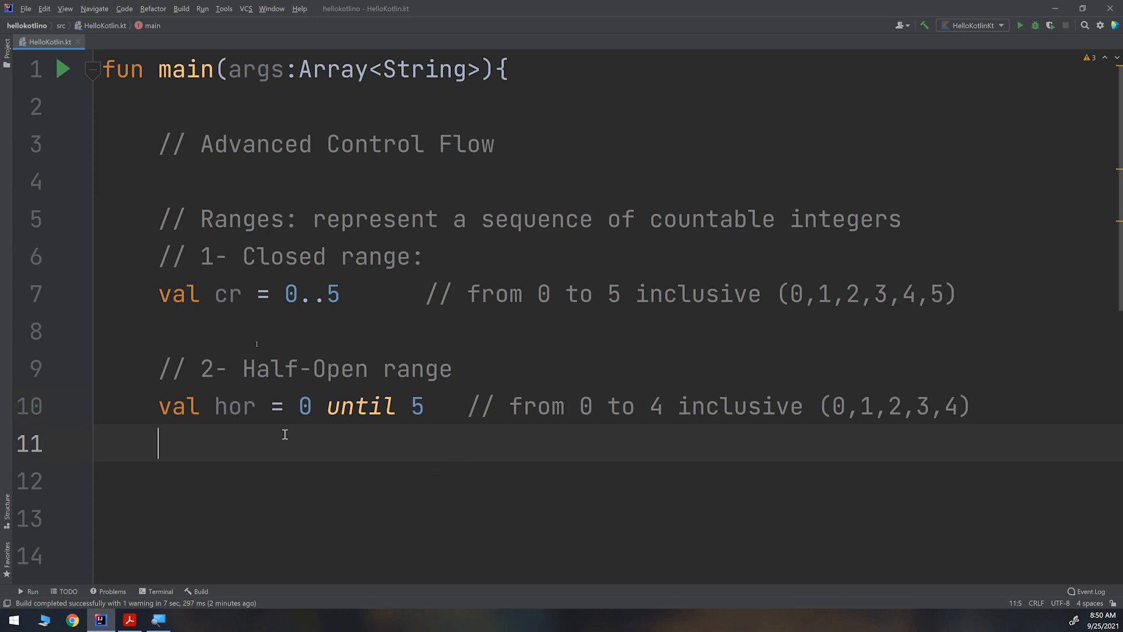
pyautogui.moveTo(211, 507)
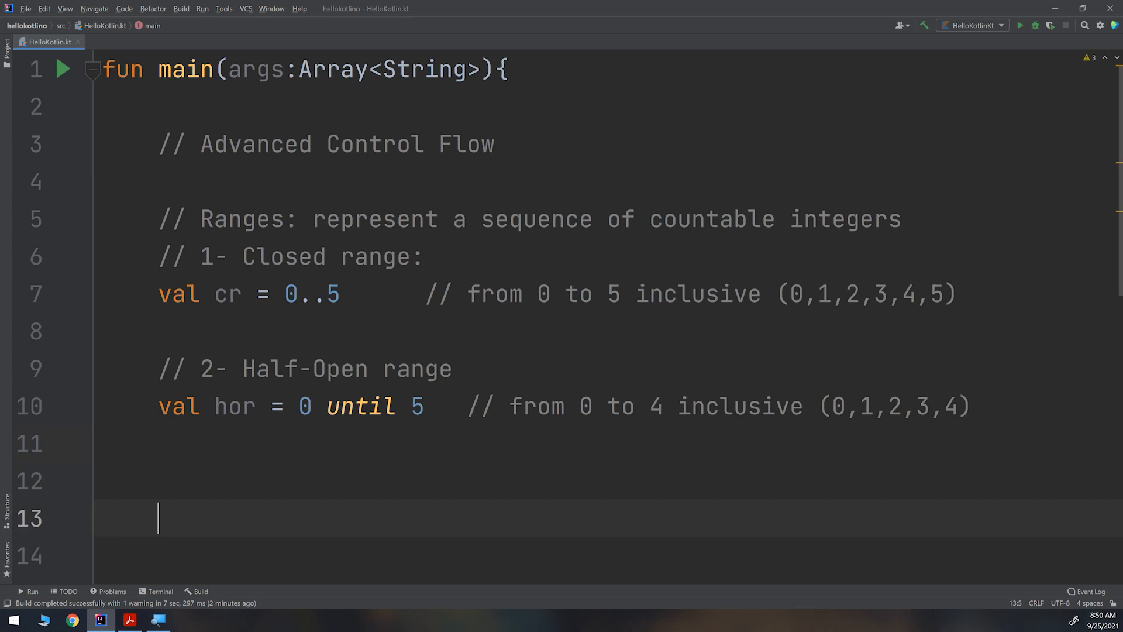
# Add the comment '// Making a decreasing range' and begin a val declaration beneath
pyautogui.write('// NMaki')
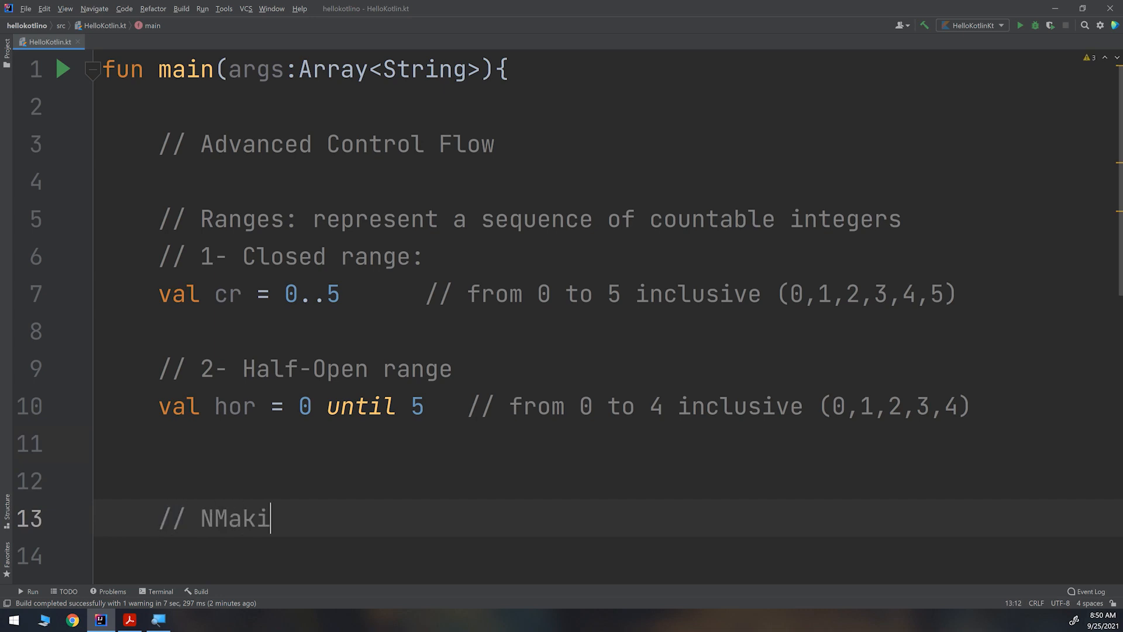
pyautogui.press('Backspace')
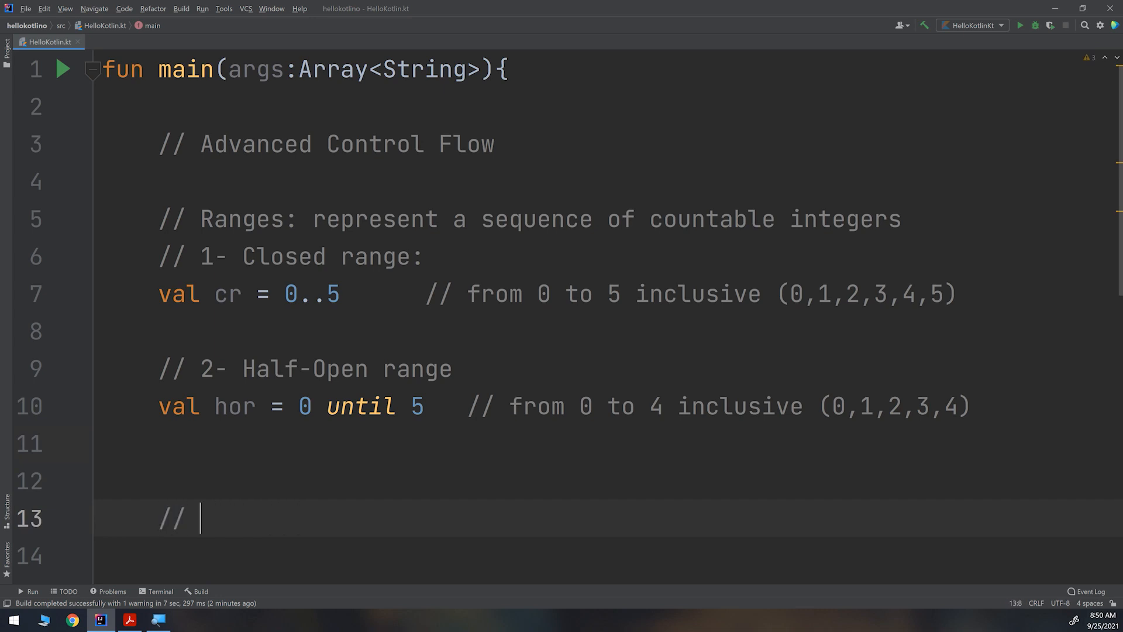
pyautogui.write('Mak')
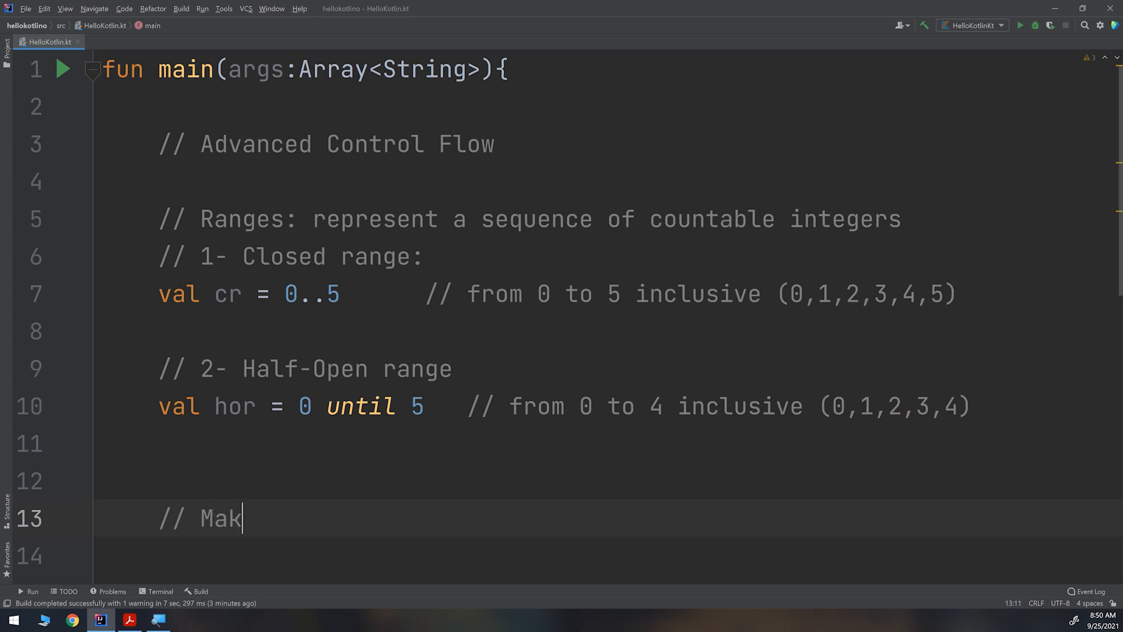
pyautogui.write('ing a')
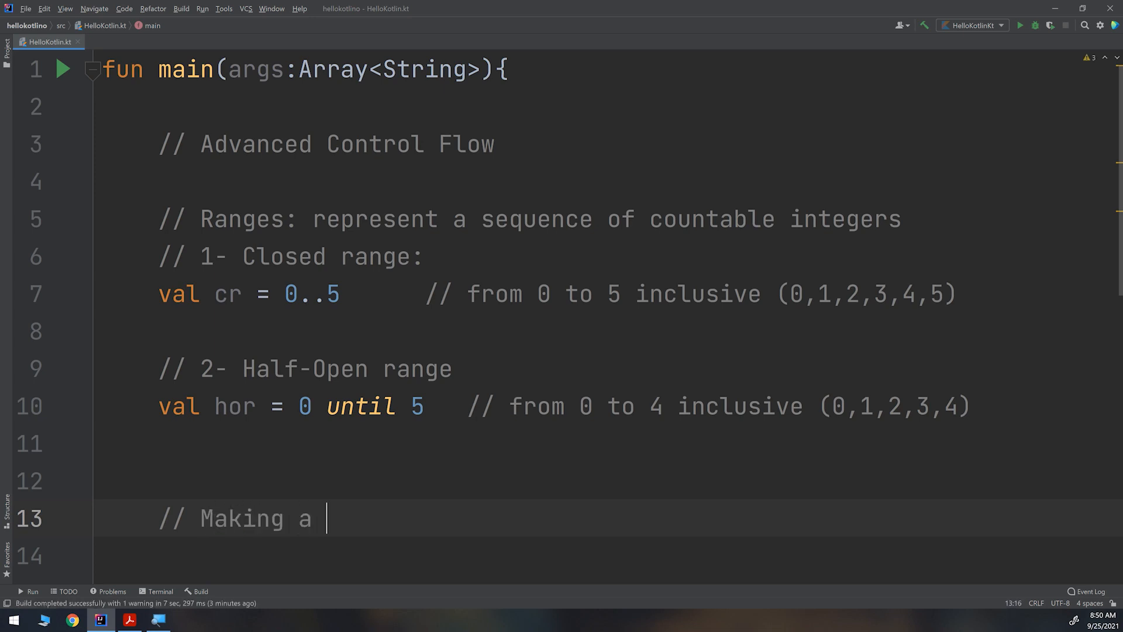
pyautogui.write('decreasing range')
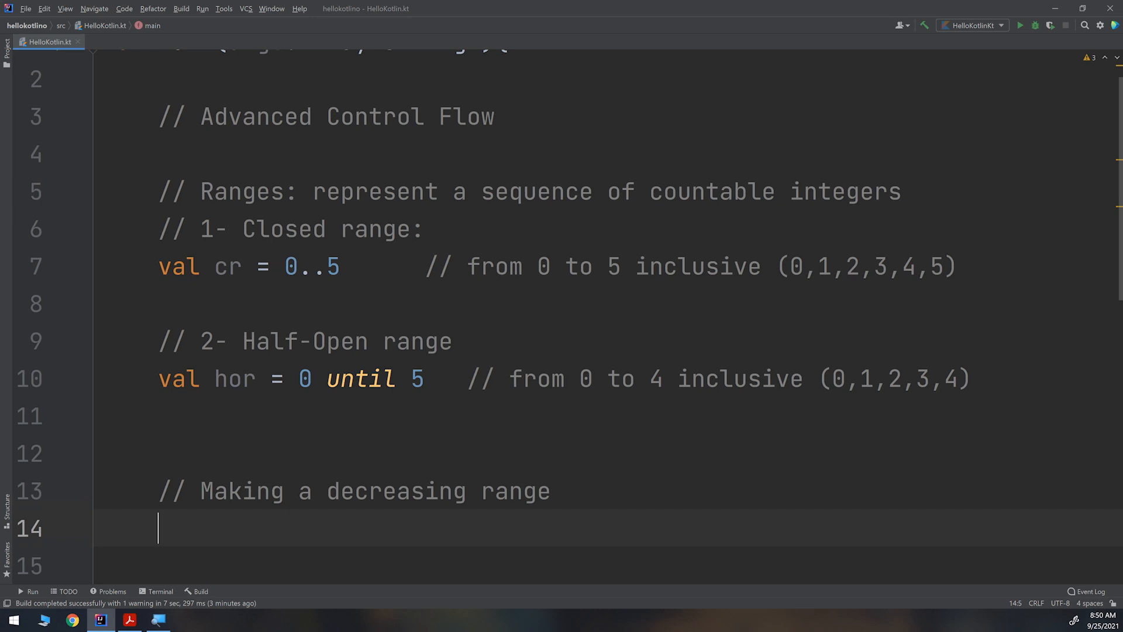
pyautogui.write('val')
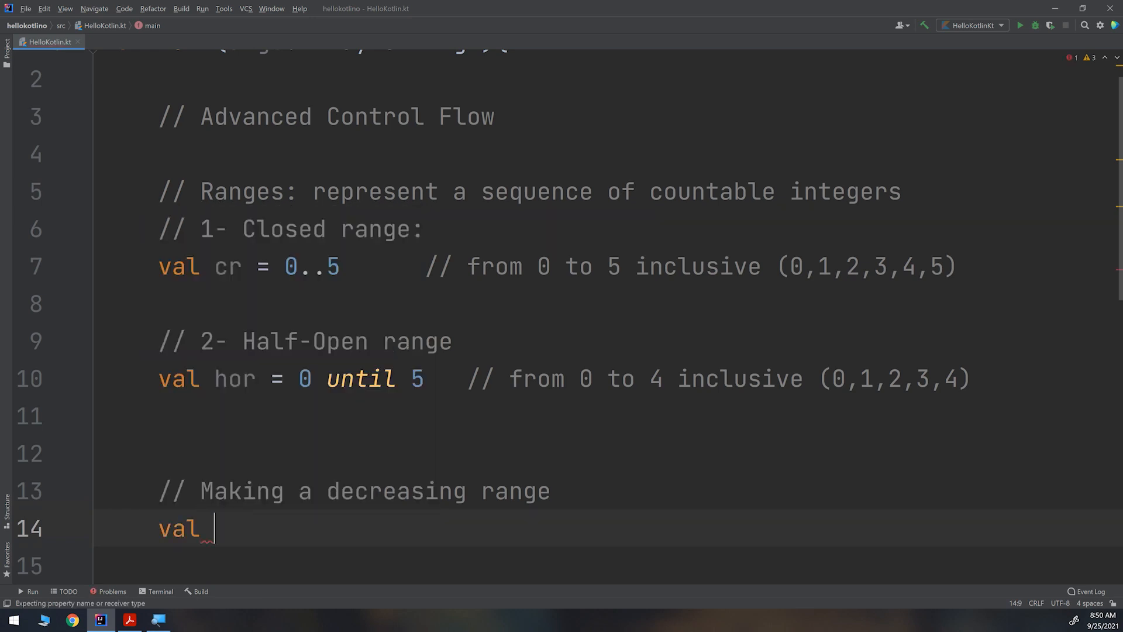
# Define dr = 5 downTo 0 with the comment '// 5,4,3,2,1,0'
pyautogui.write('dr')
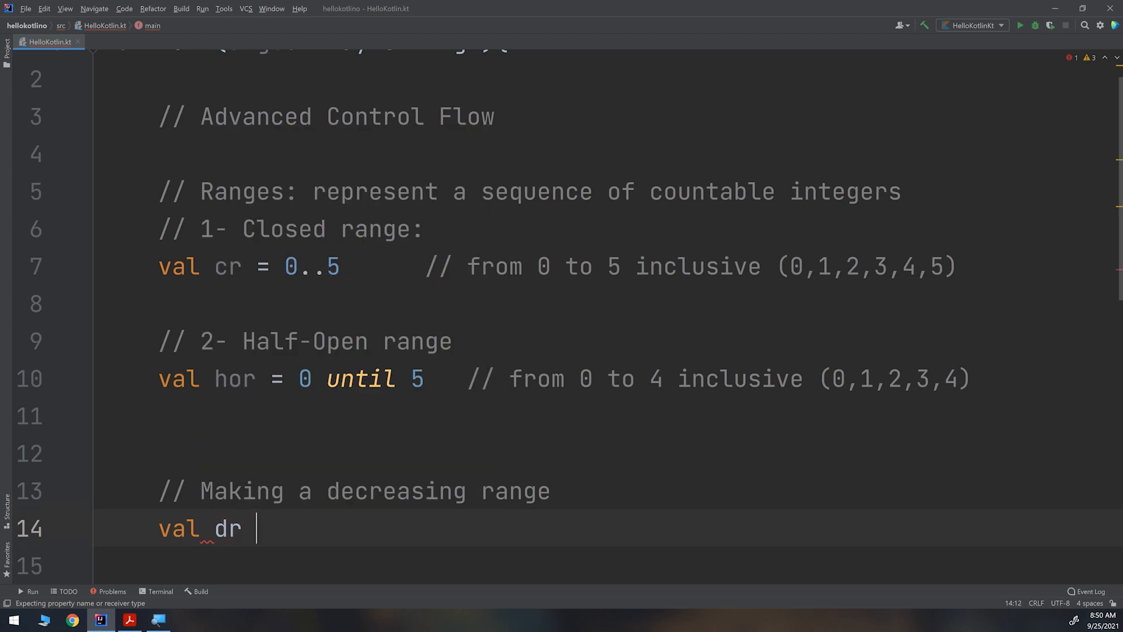
pyautogui.write('= 5')
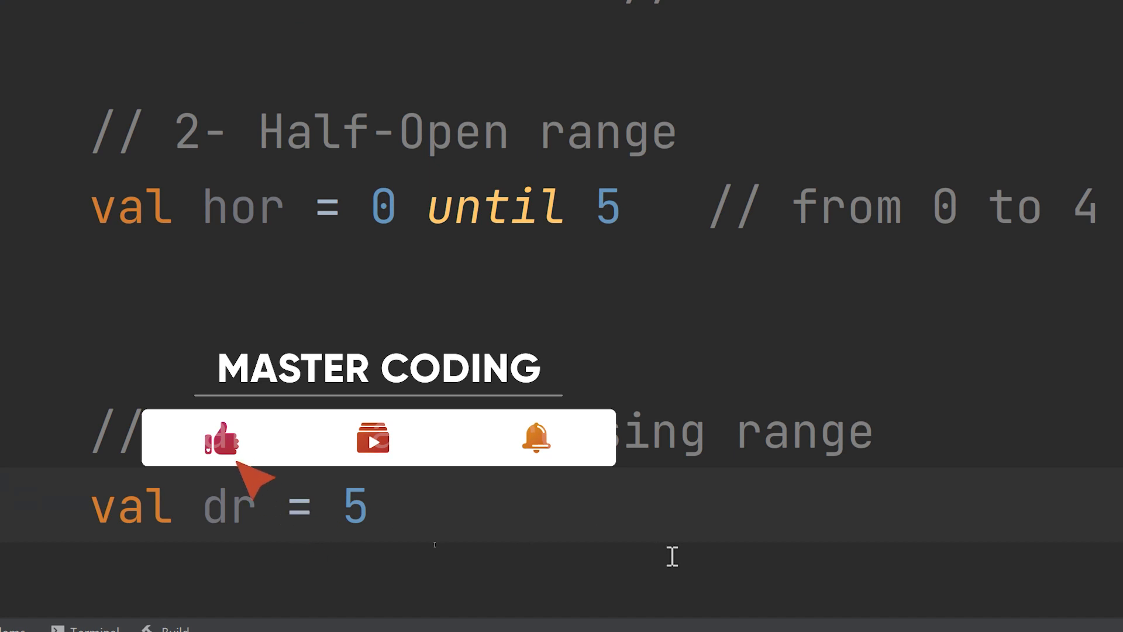
pyautogui.write('downTo 0   //')
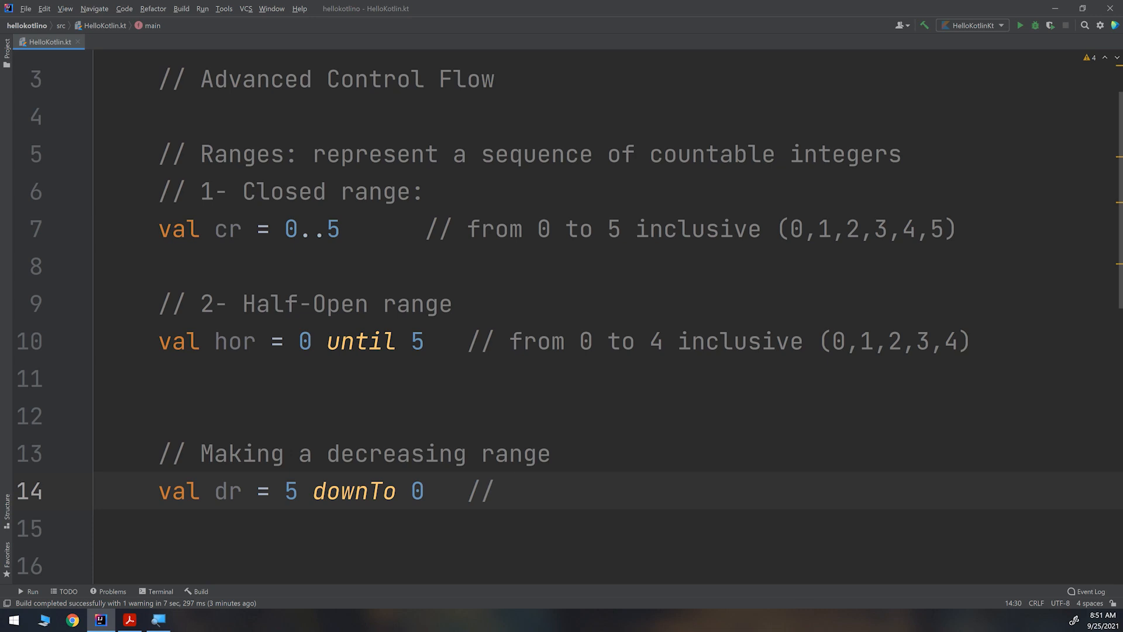
pyautogui.write('5,4,3,2')
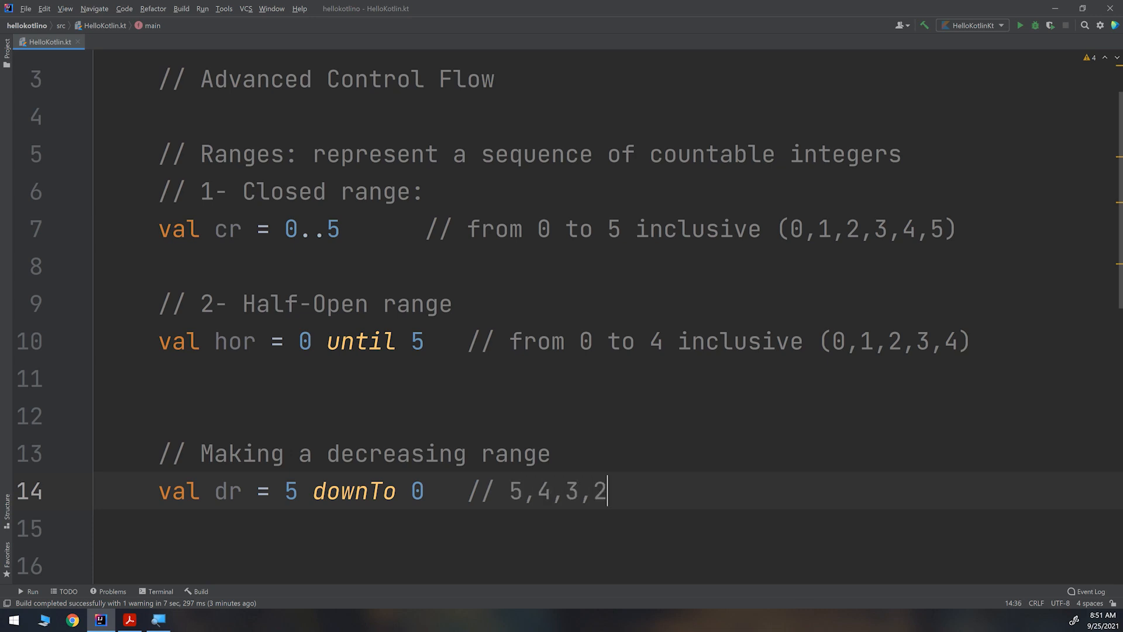
pyautogui.write(',1,`')
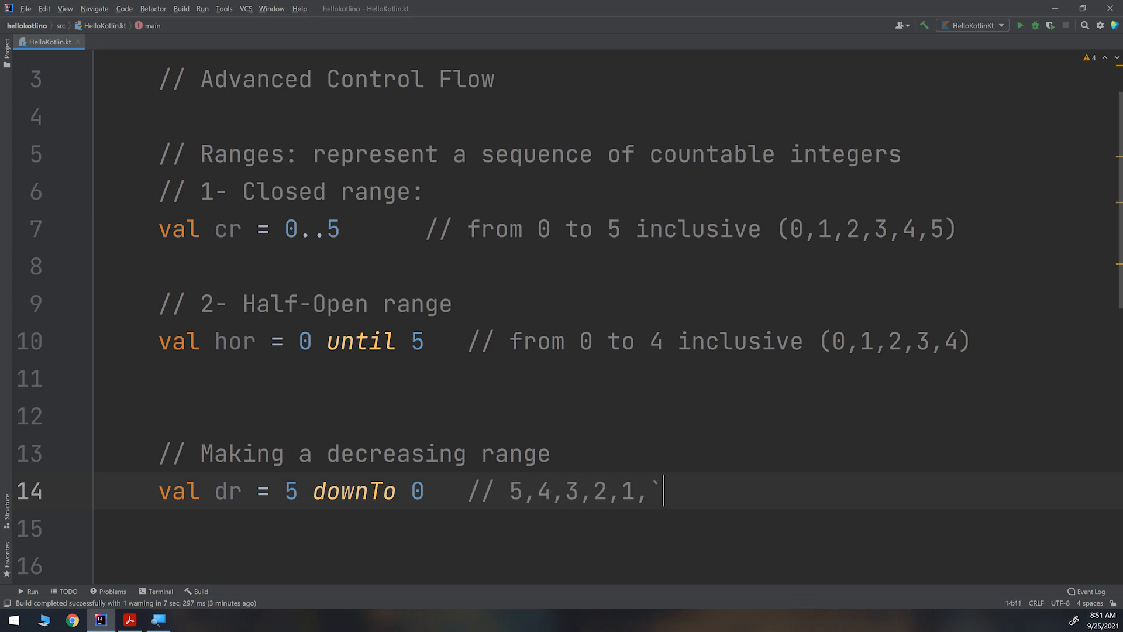
pyautogui.write('0')
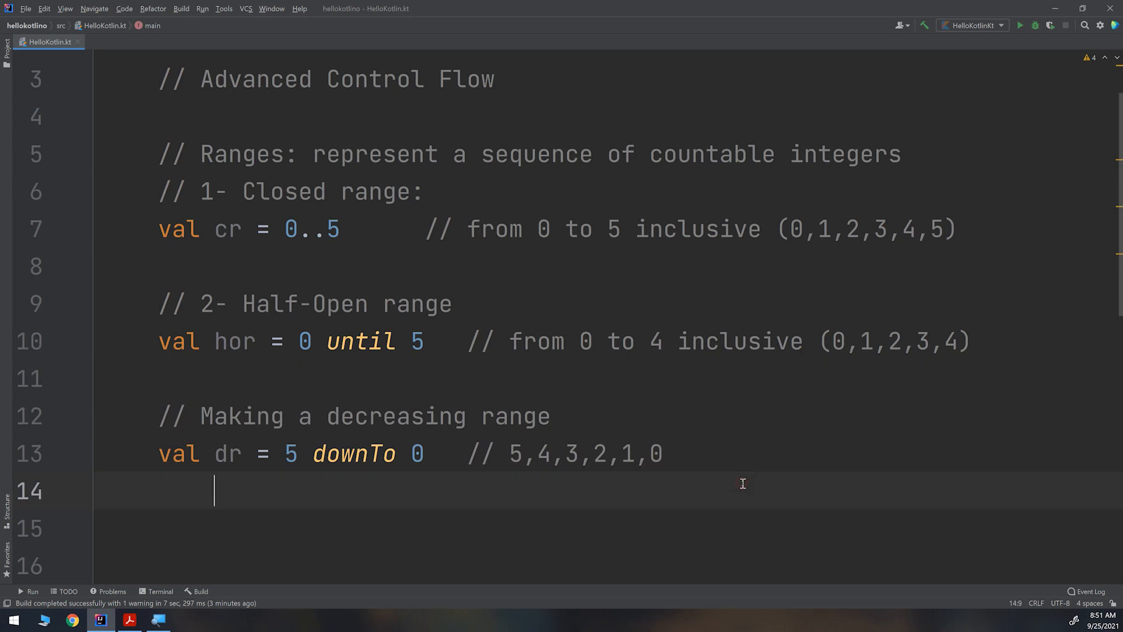
pyautogui.scroll(3)
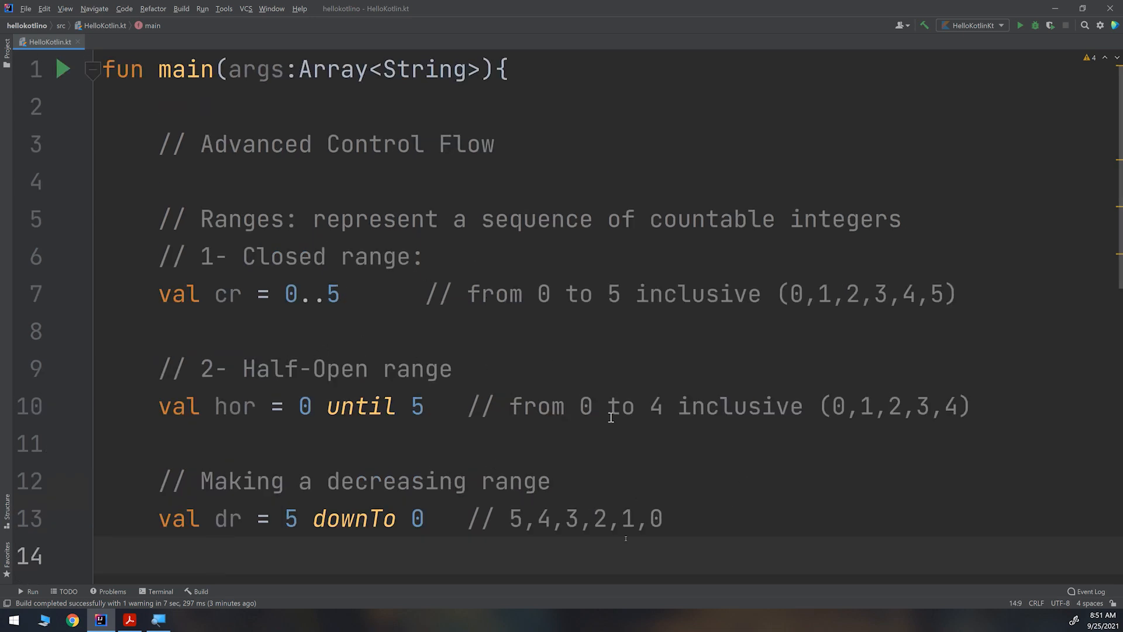
pyautogui.moveTo(281, 442)
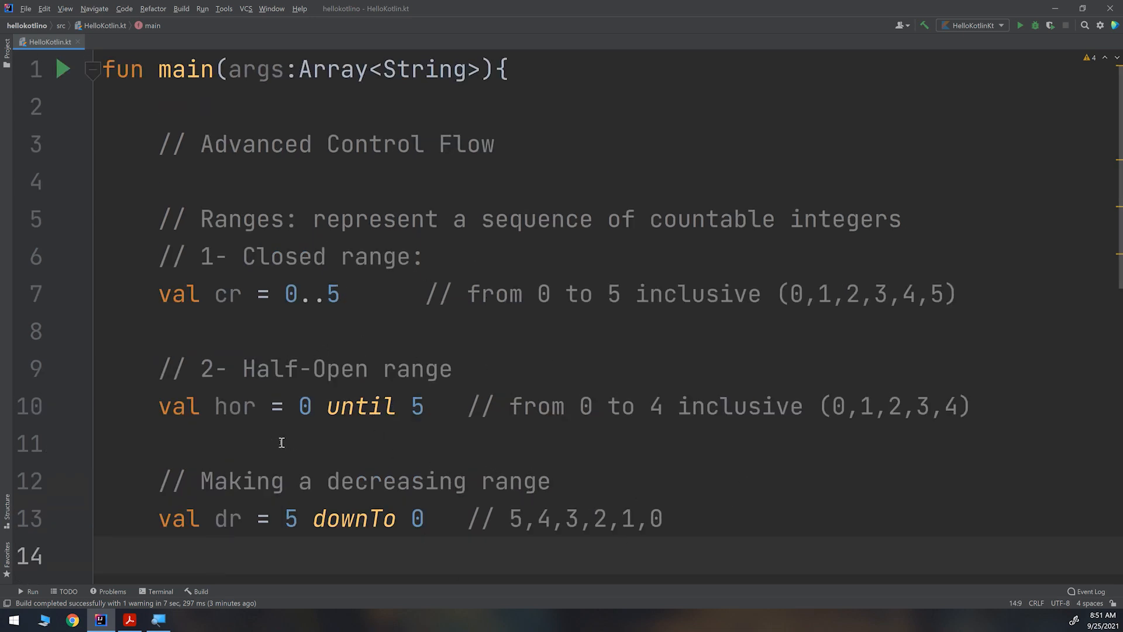
pyautogui.click(211, 557)
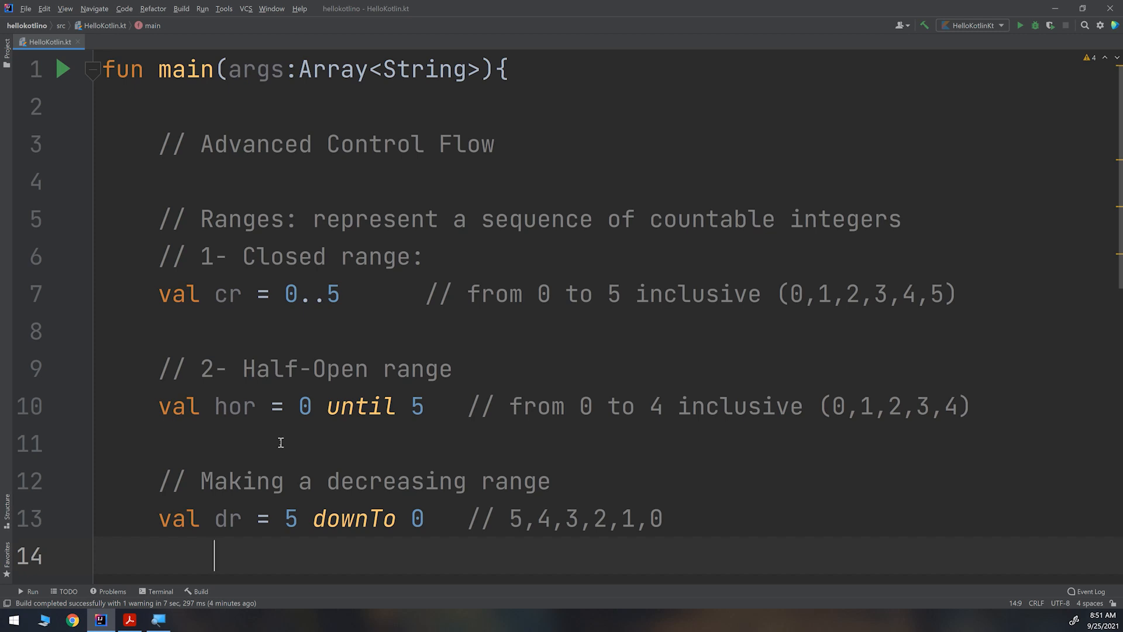
pyautogui.doubleClick(312, 294)
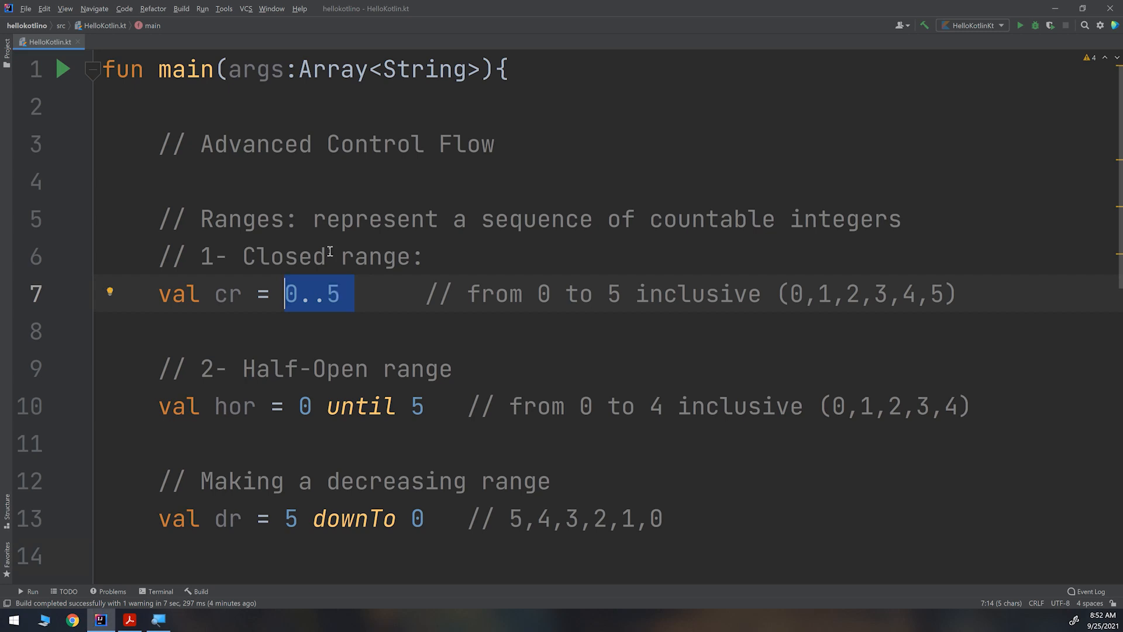
pyautogui.moveTo(550, 330)
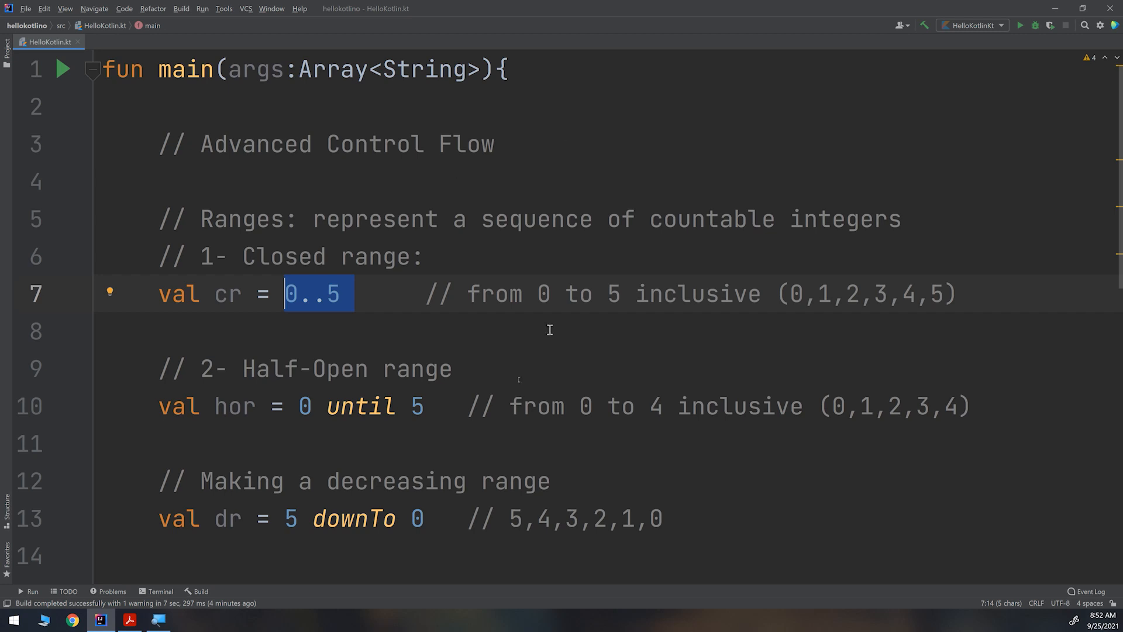
pyautogui.click(395, 406)
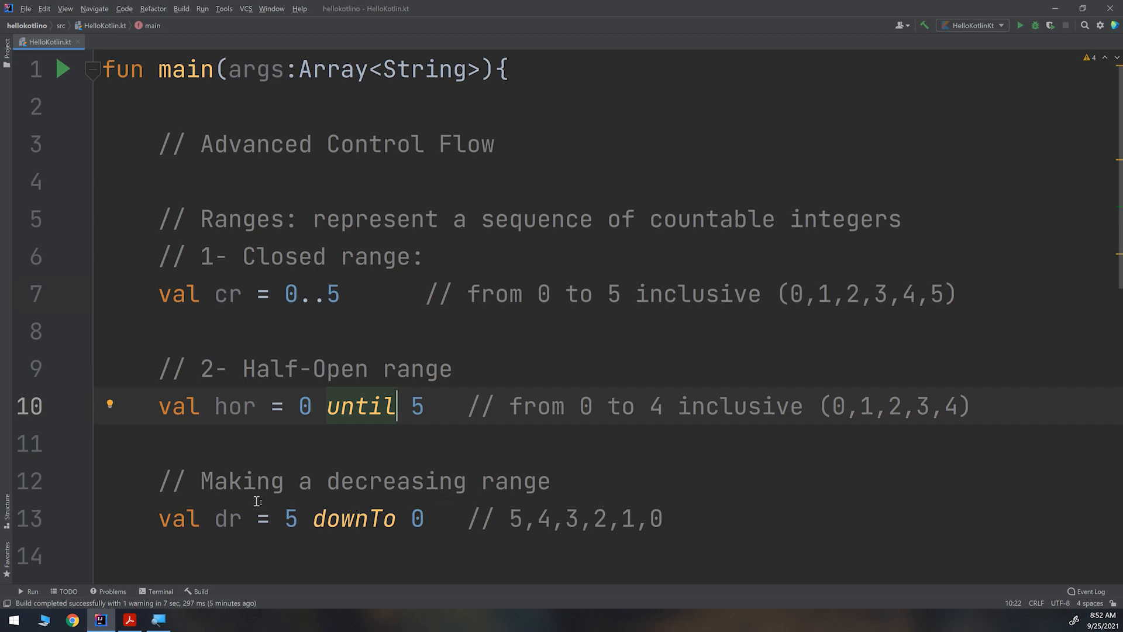
pyautogui.moveTo(529, 518)
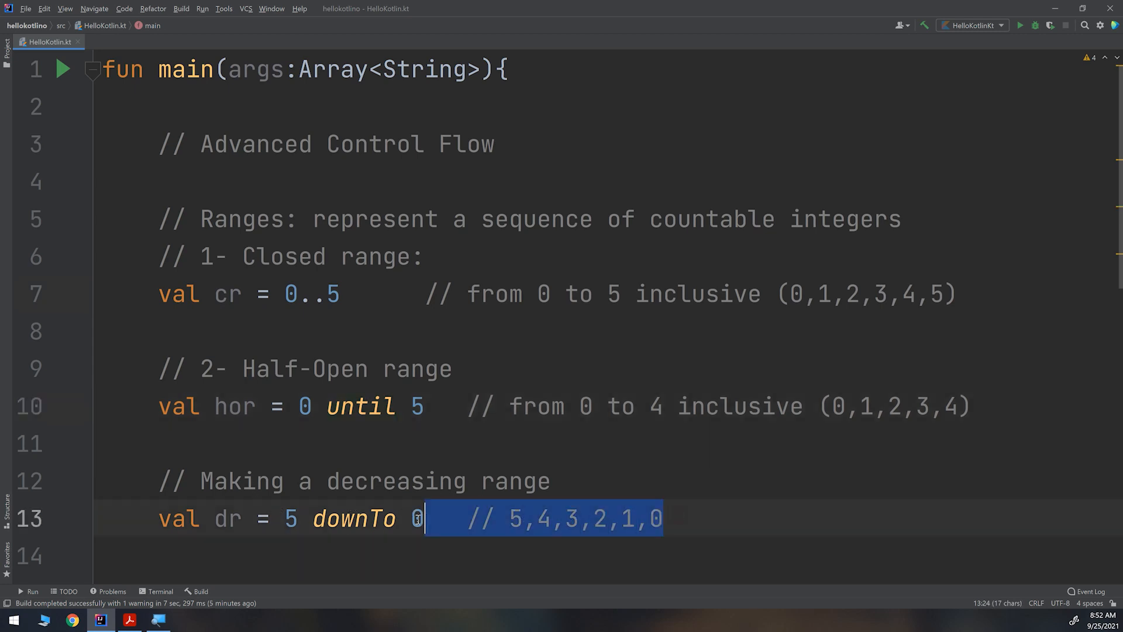
pyautogui.click(427, 519)
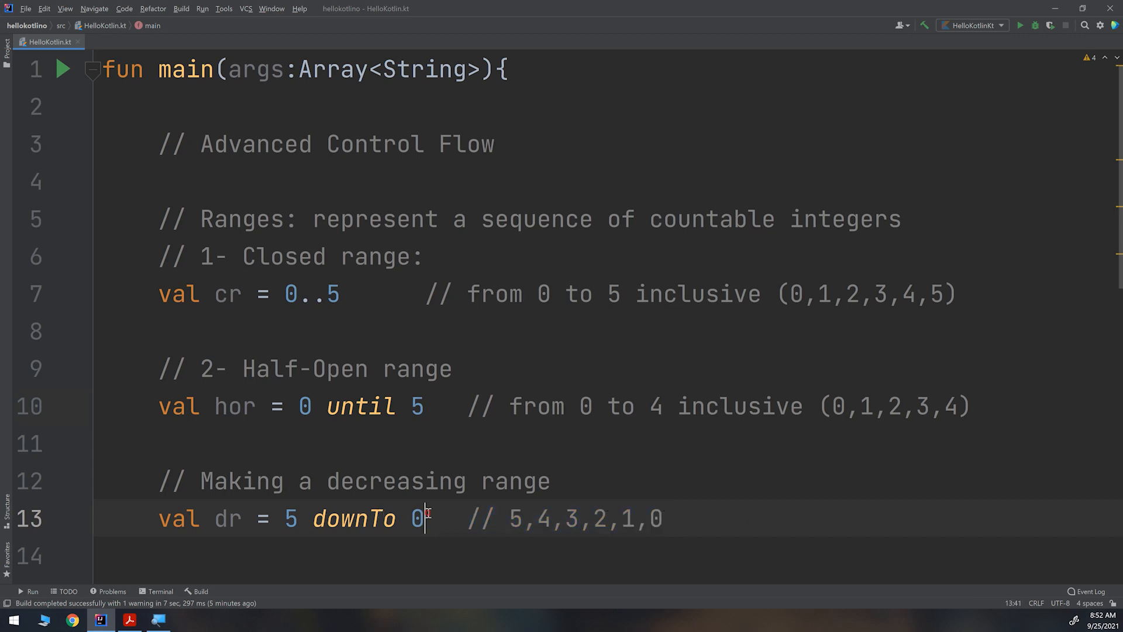
pyautogui.doubleClick(289, 517)
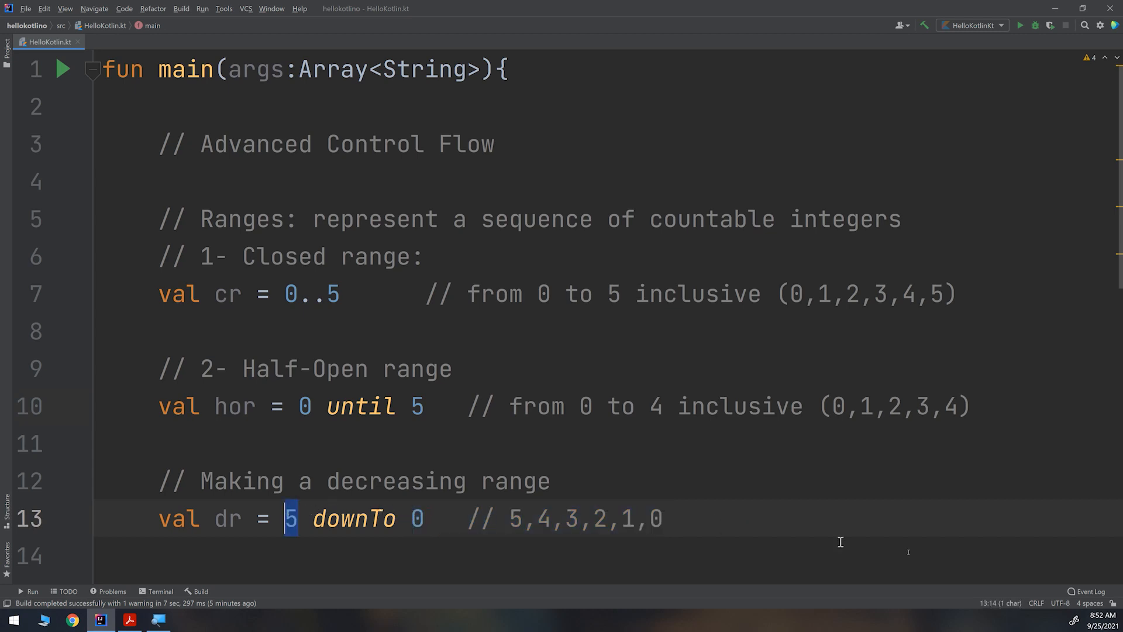